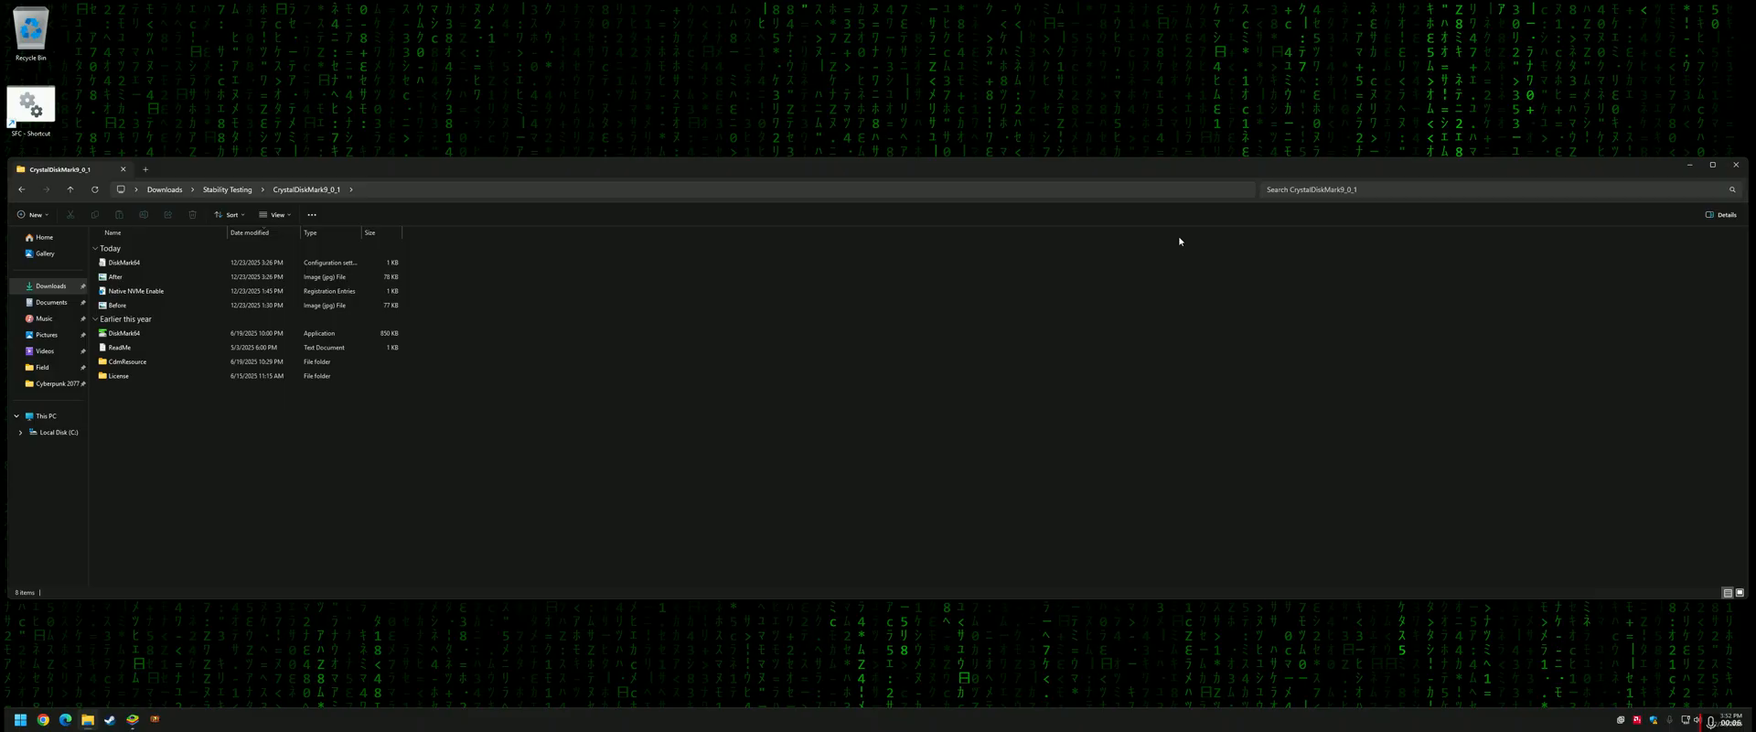
pyautogui.moveTo(729, 372)
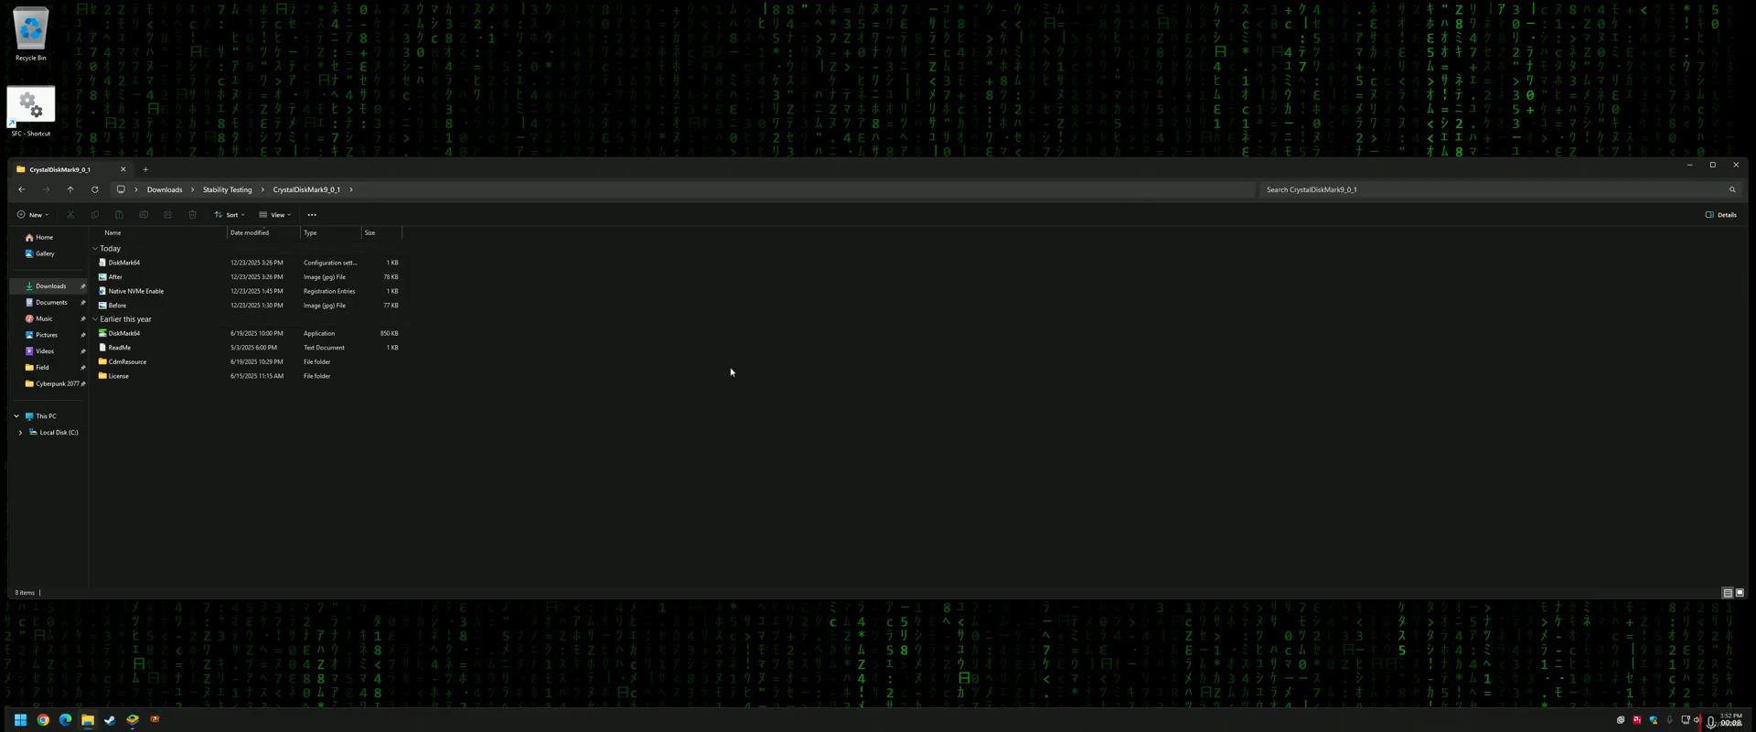
# Open Native NVMe Enable.reg in Notepad and copy its registry key text.
pyautogui.click(137, 290)
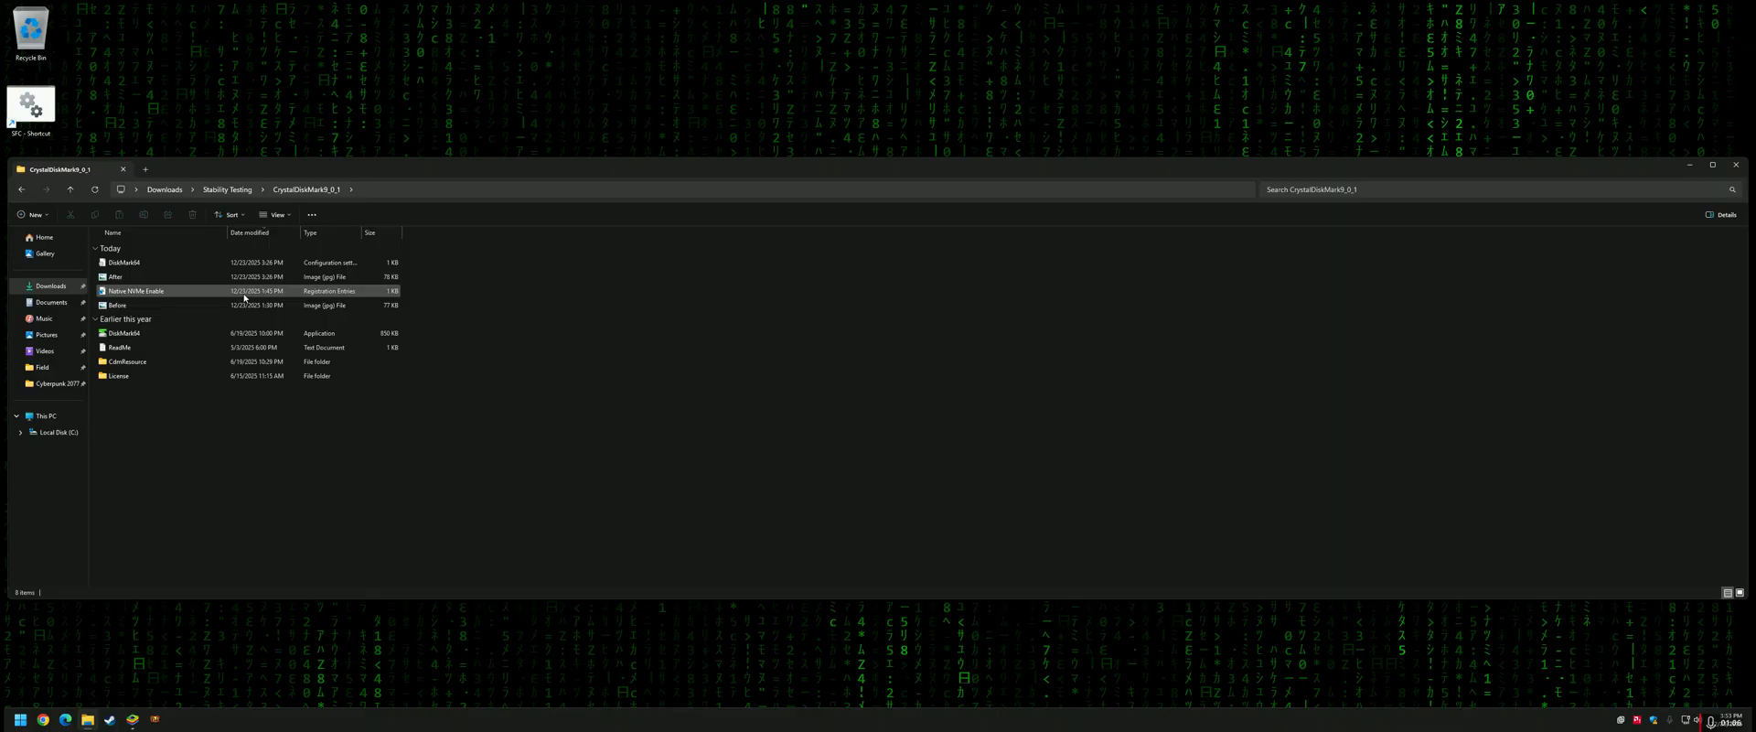
pyautogui.moveTo(189, 288)
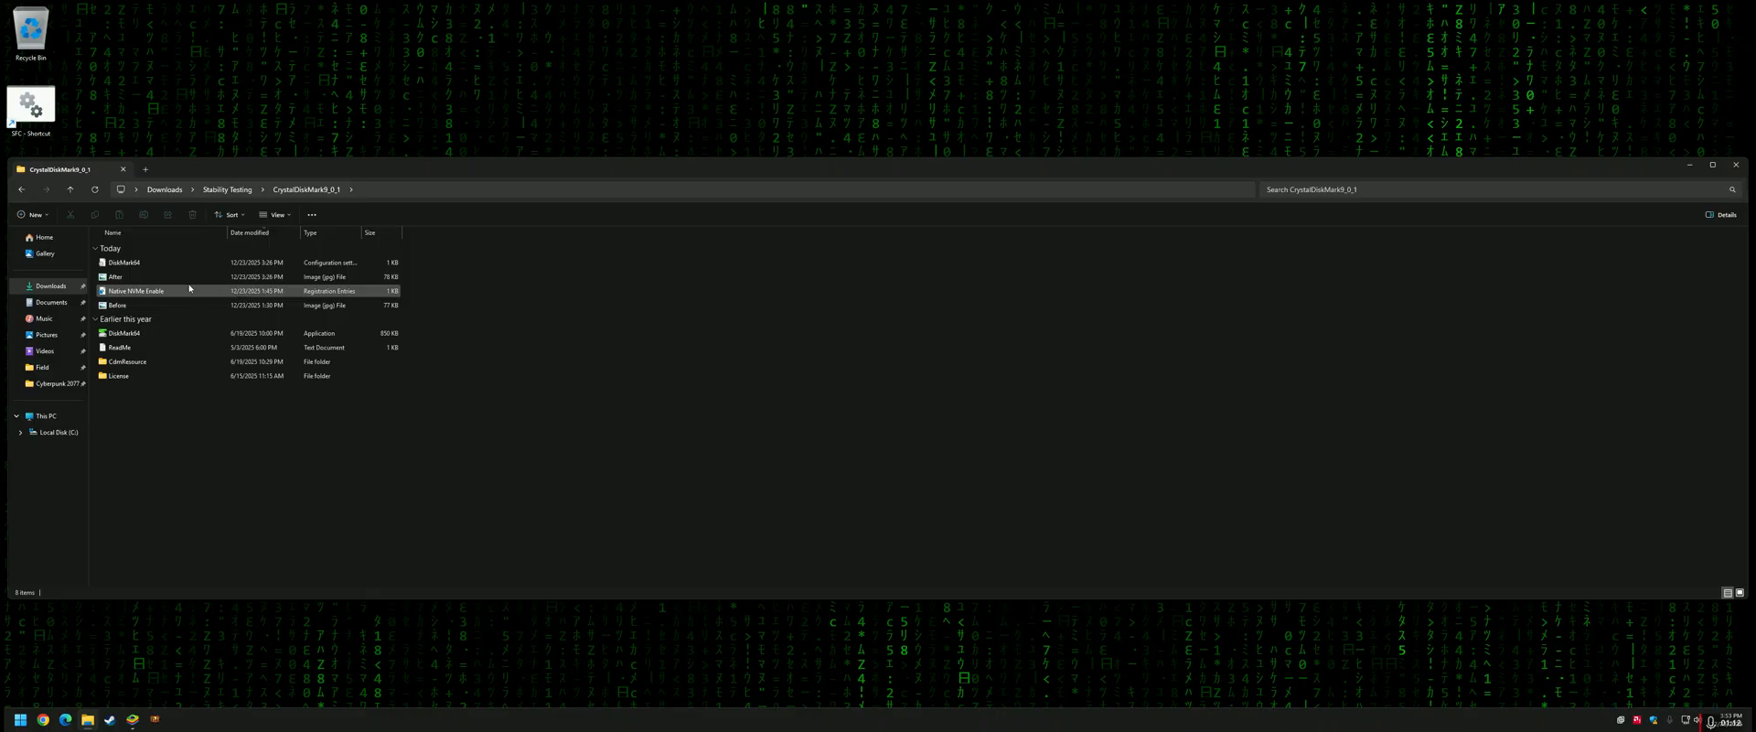
pyautogui.moveTo(153, 294)
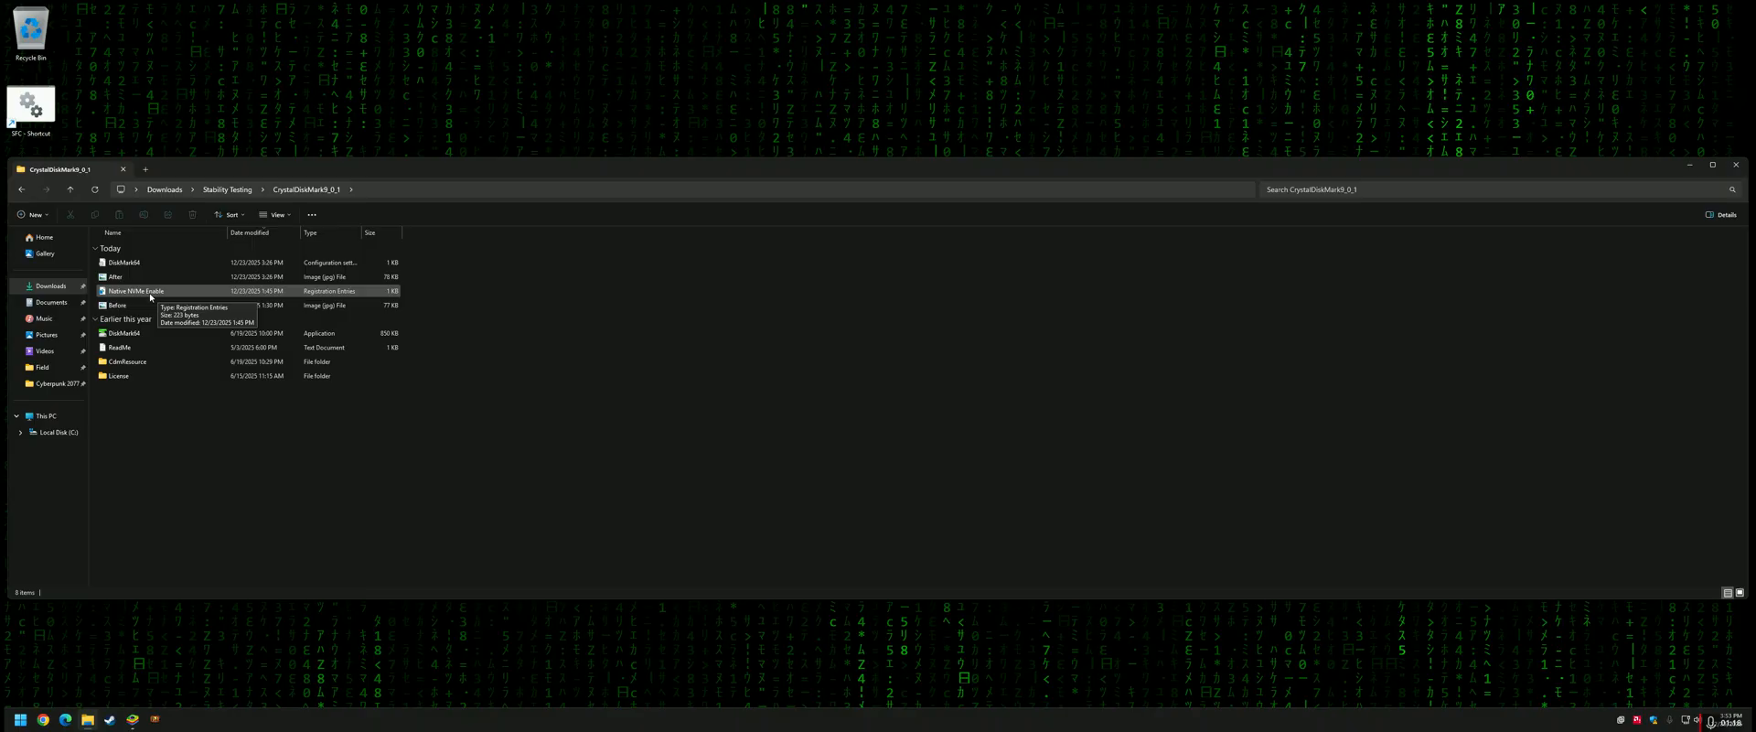
pyautogui.rightClick(134, 290)
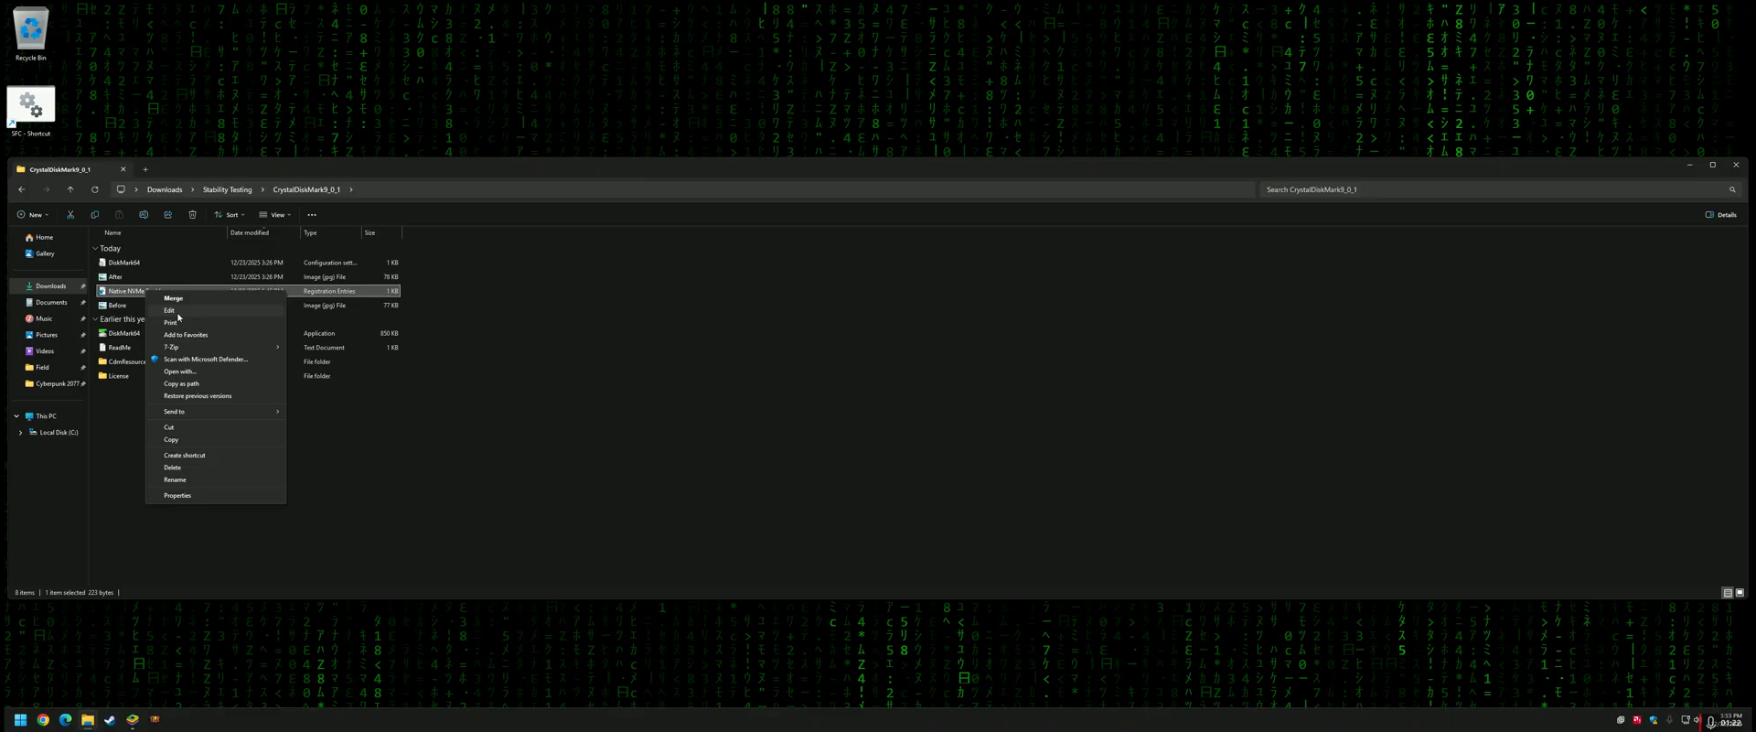
pyautogui.click(169, 310)
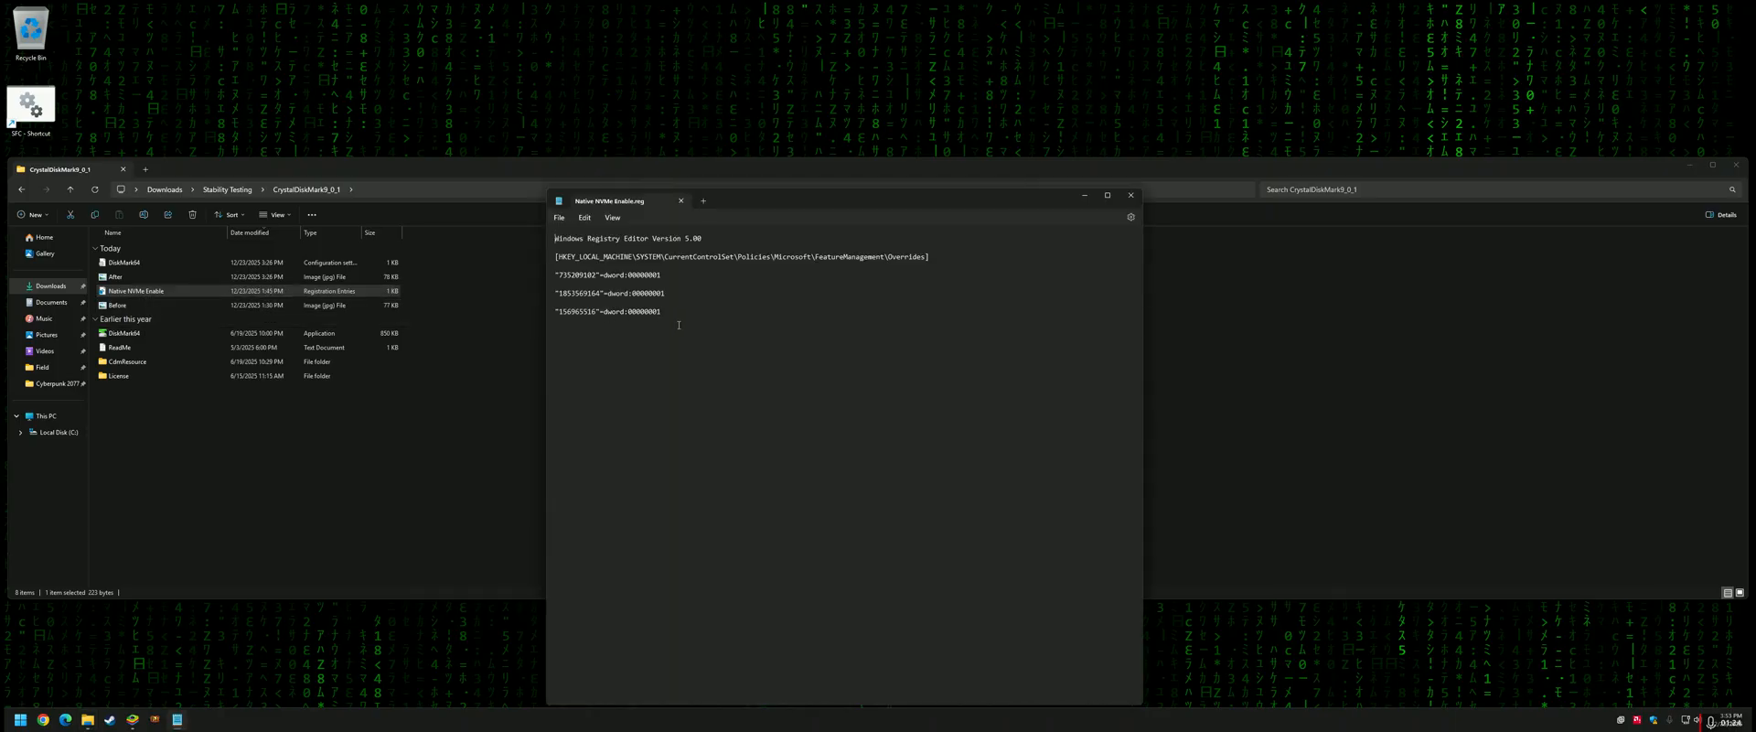
pyautogui.moveTo(582, 293); pyautogui.dragTo(660, 310)
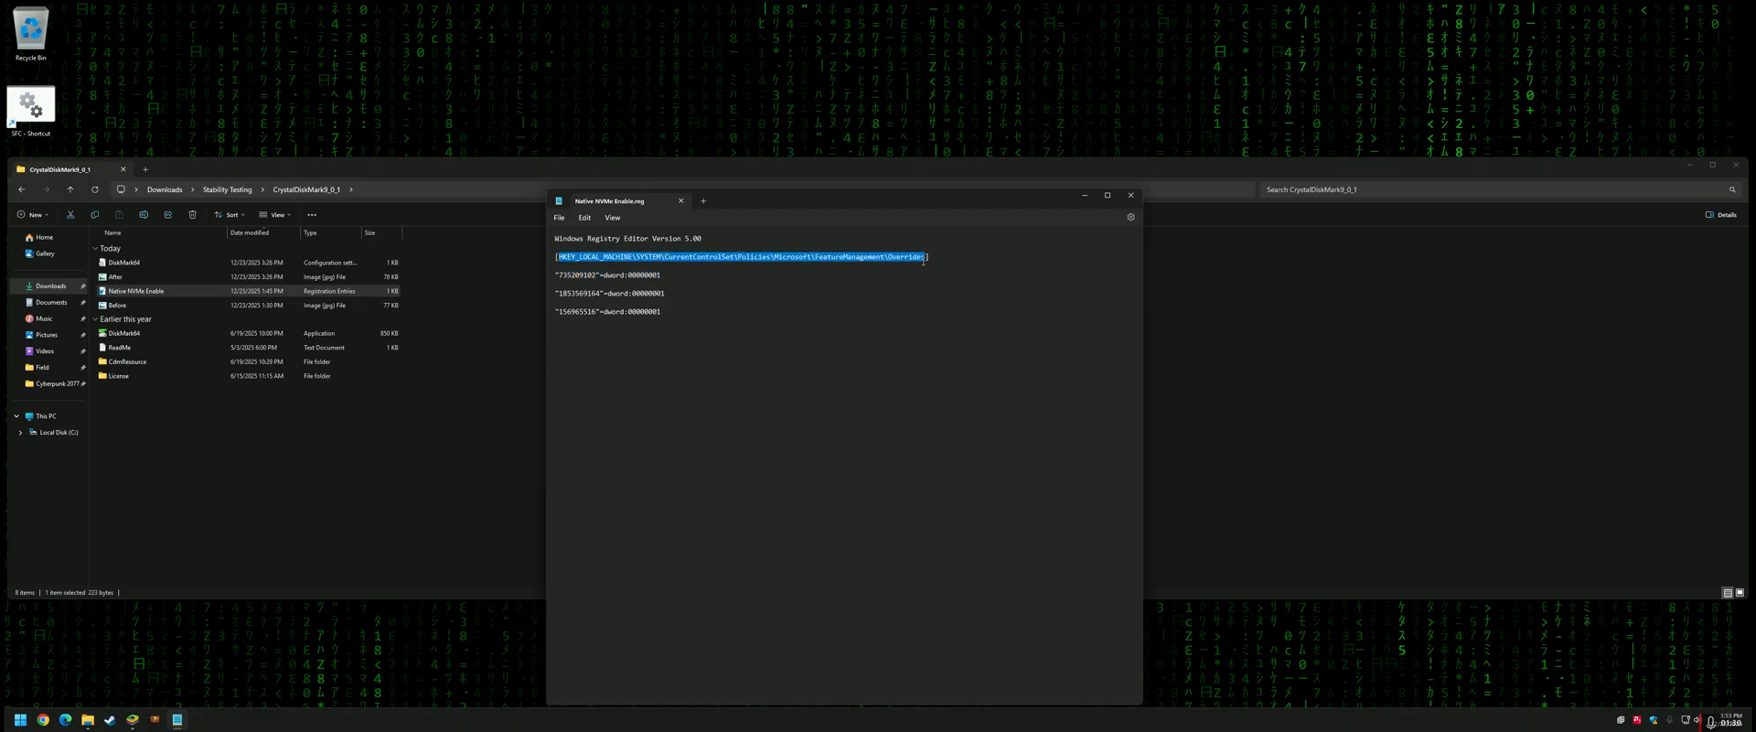
pyautogui.press('ctrl+a')
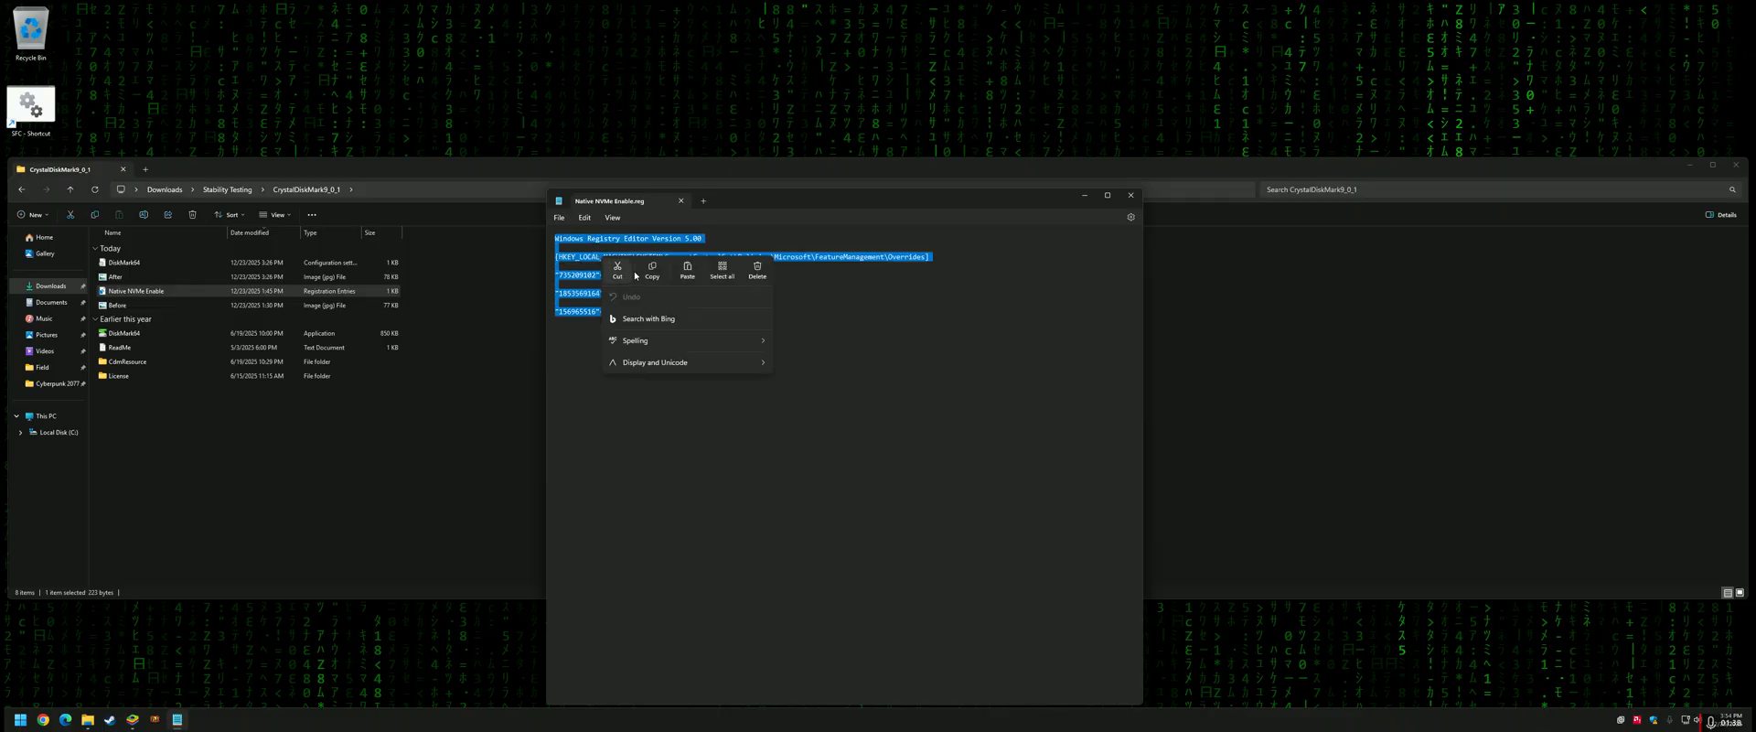
pyautogui.click(19, 720)
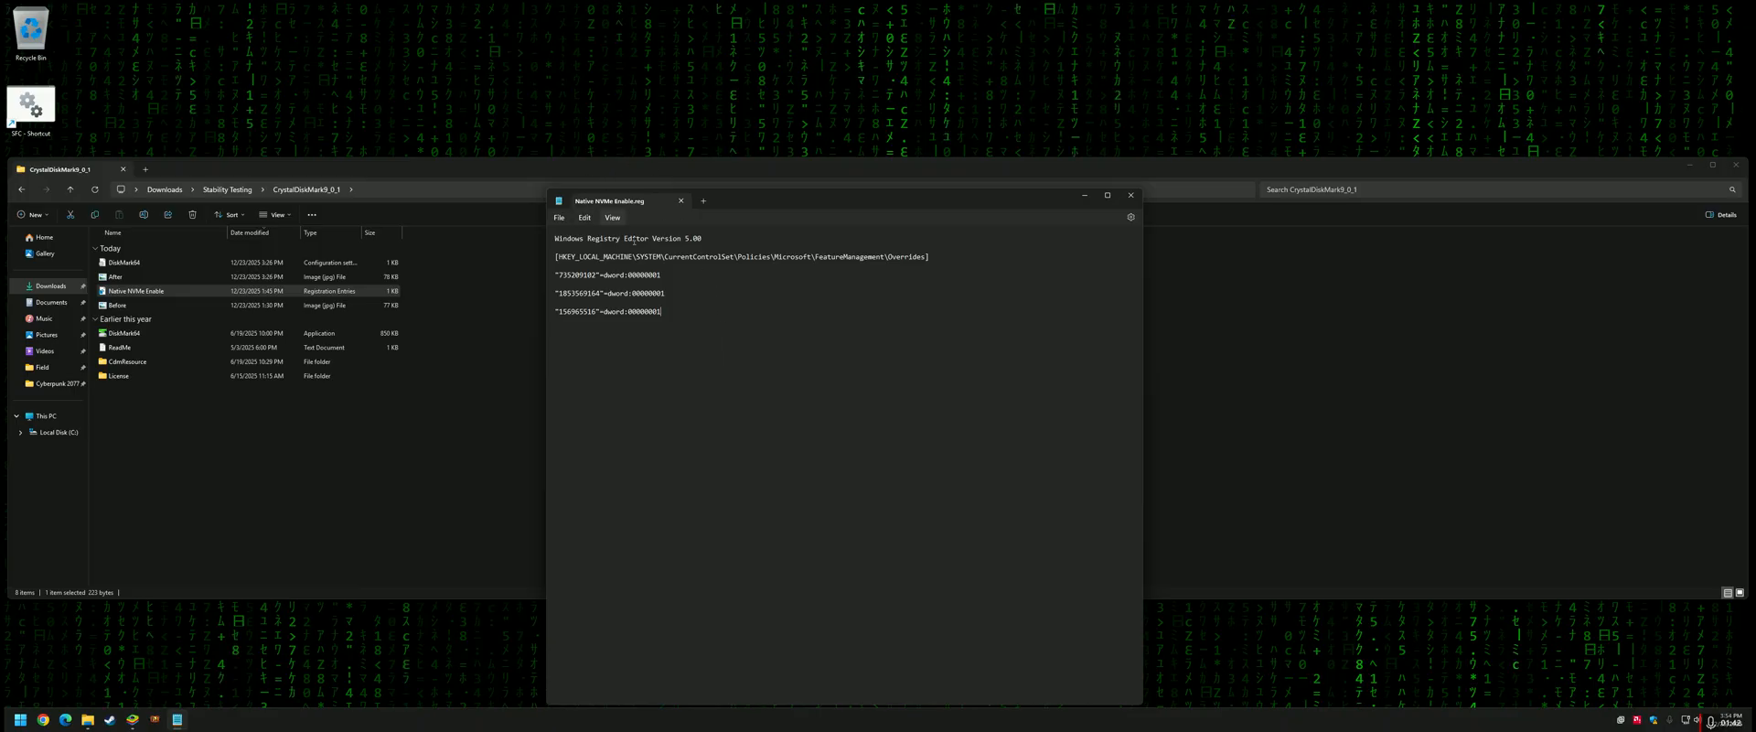
# Start saving the registry file under a new name with file type set to All files.
pyautogui.click(558, 217)
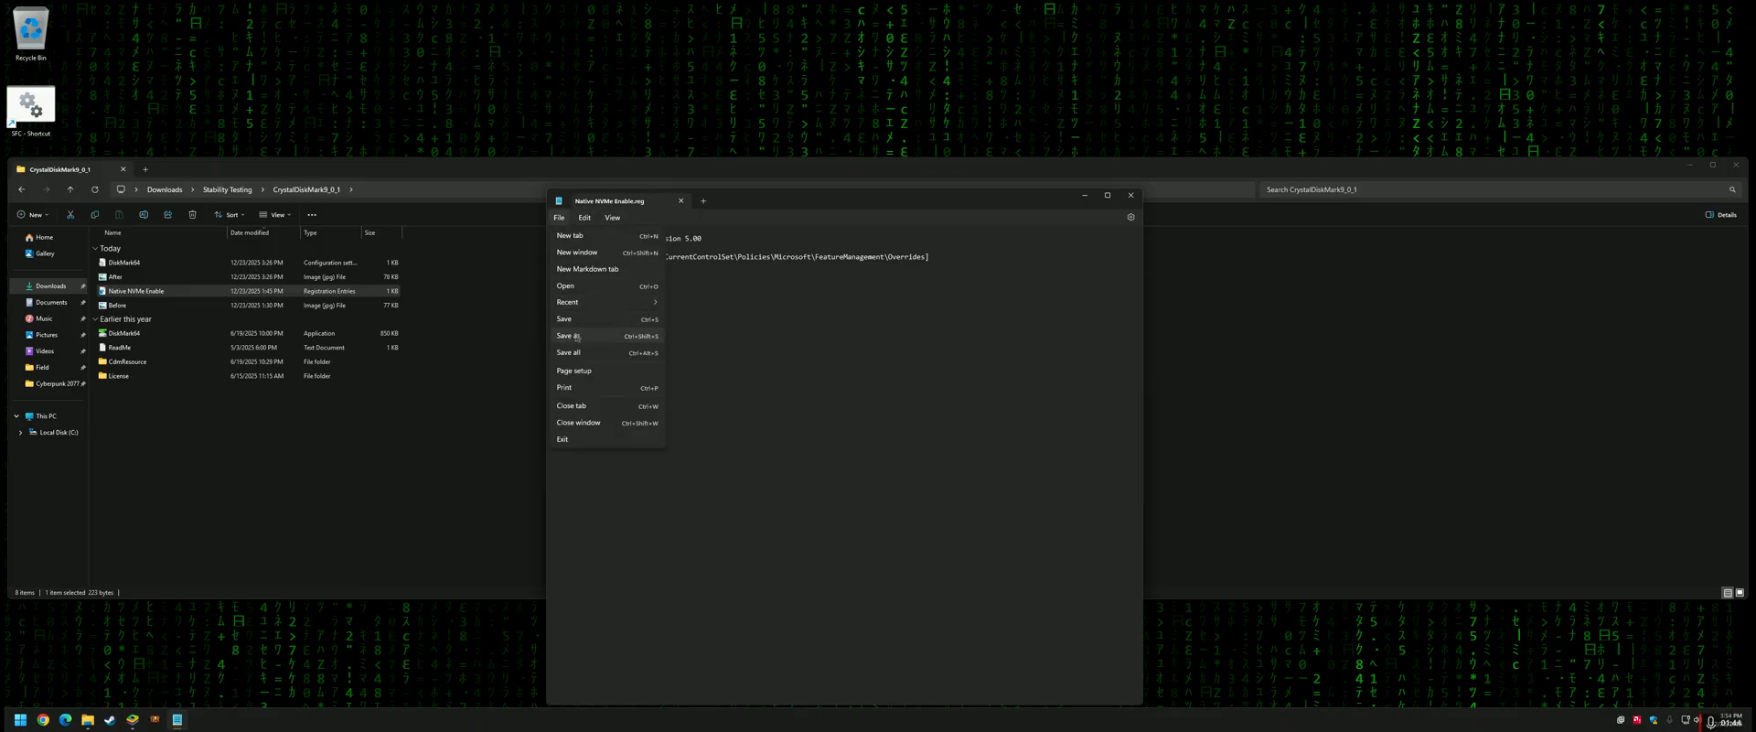
pyautogui.click(568, 335)
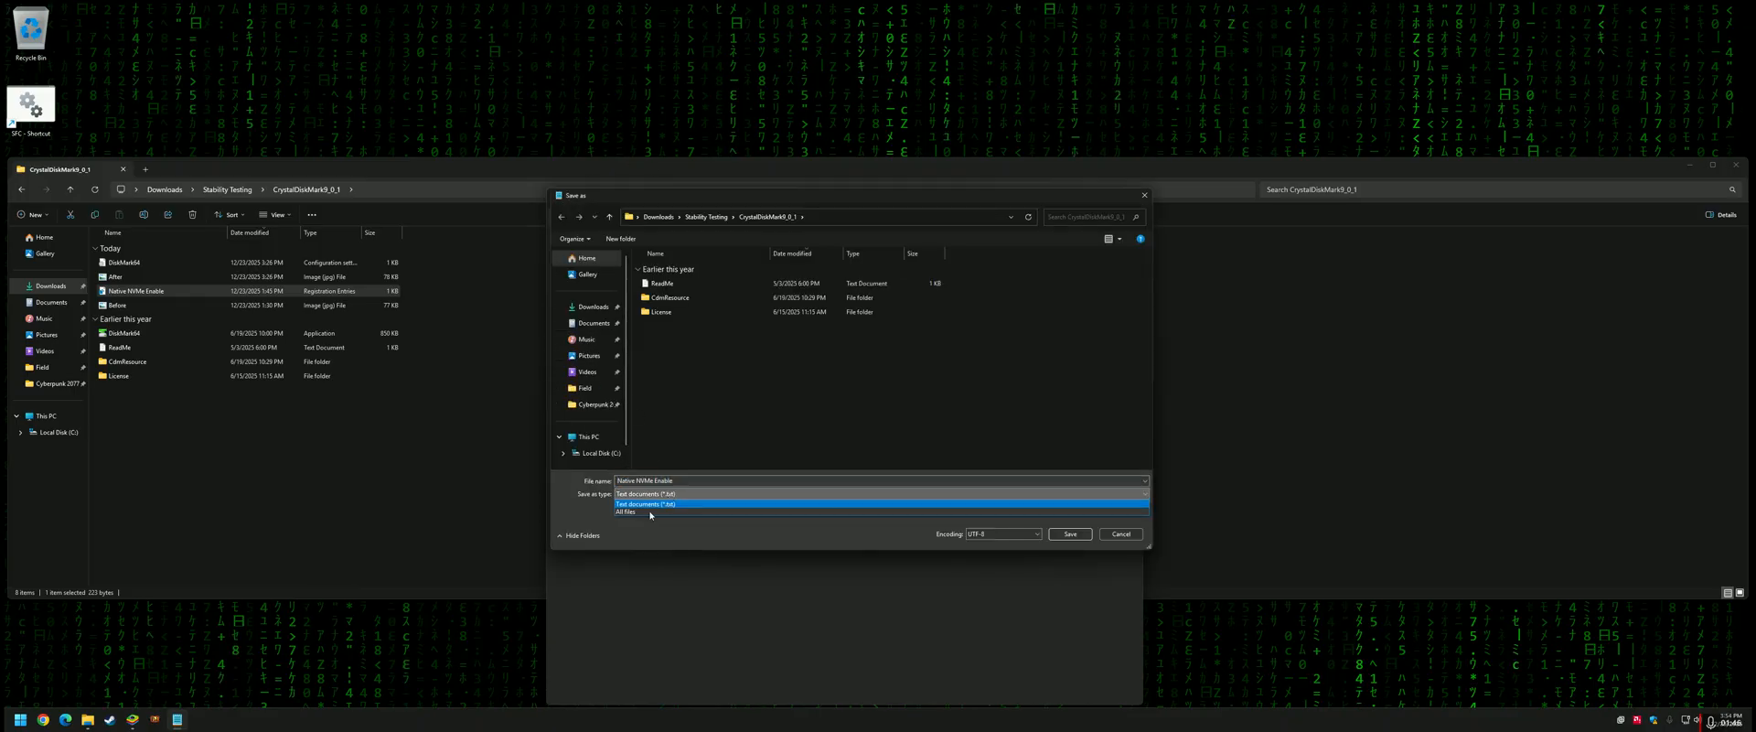
pyautogui.click(647, 503)
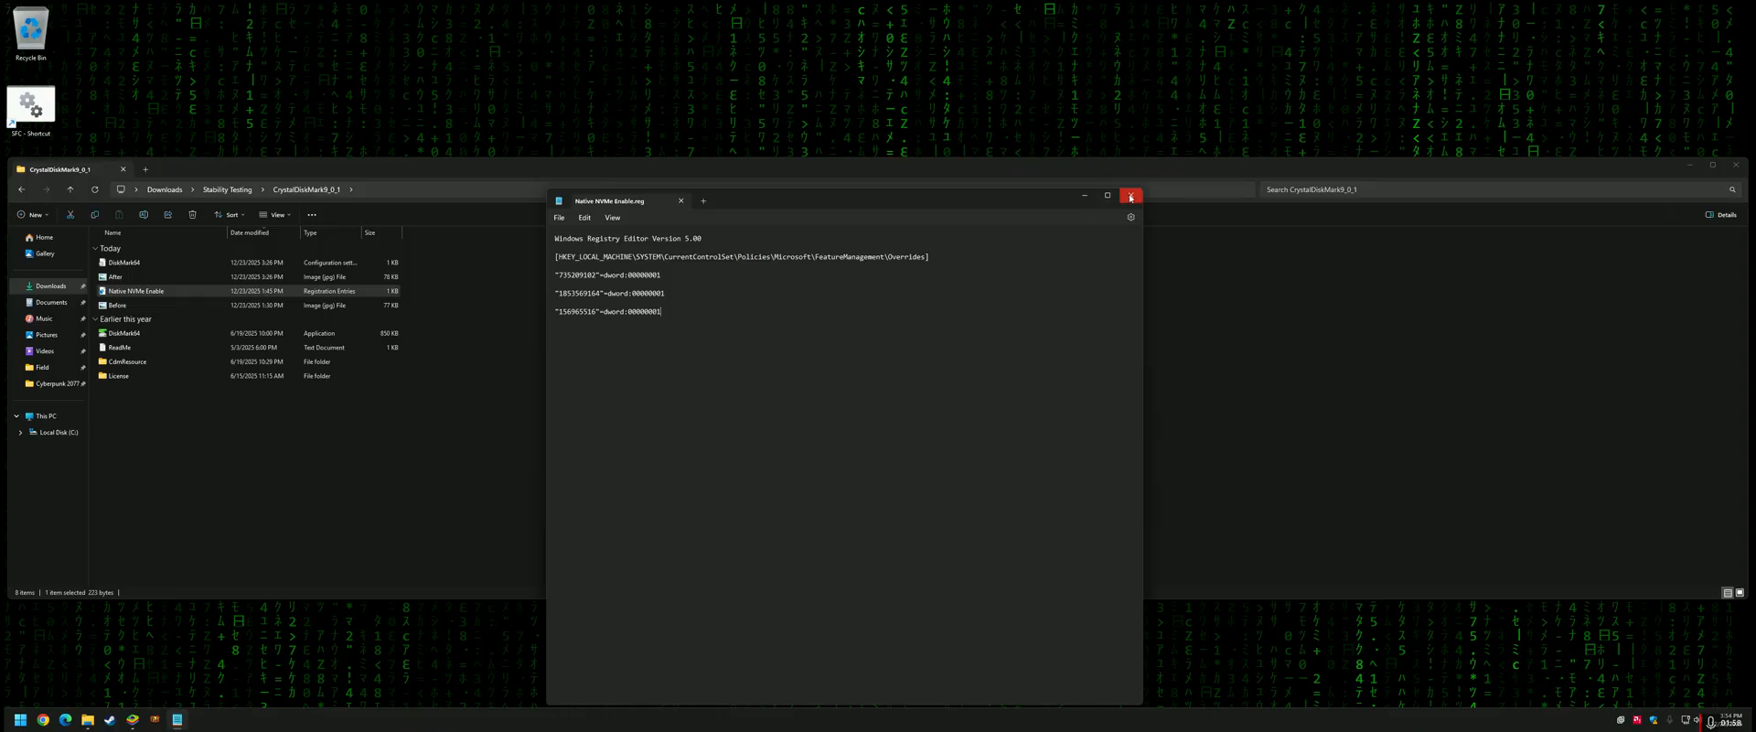
# Reopen Native NVMe Enable.reg in Notepad and select the FeatureManagement Overrides part of the key path.
pyautogui.rightClick(135, 290)
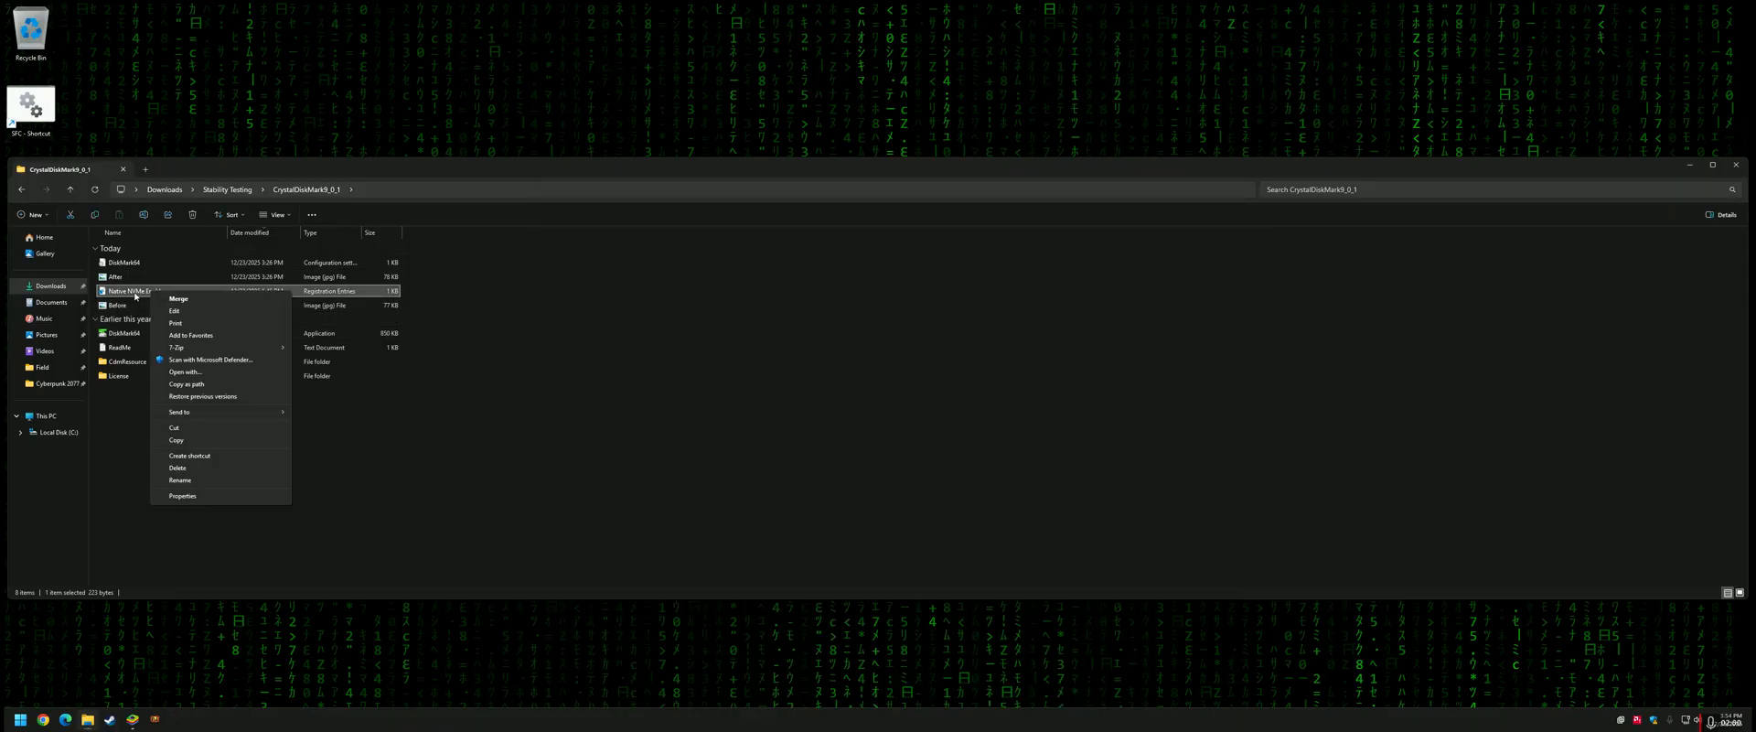
pyautogui.moveTo(729, 453)
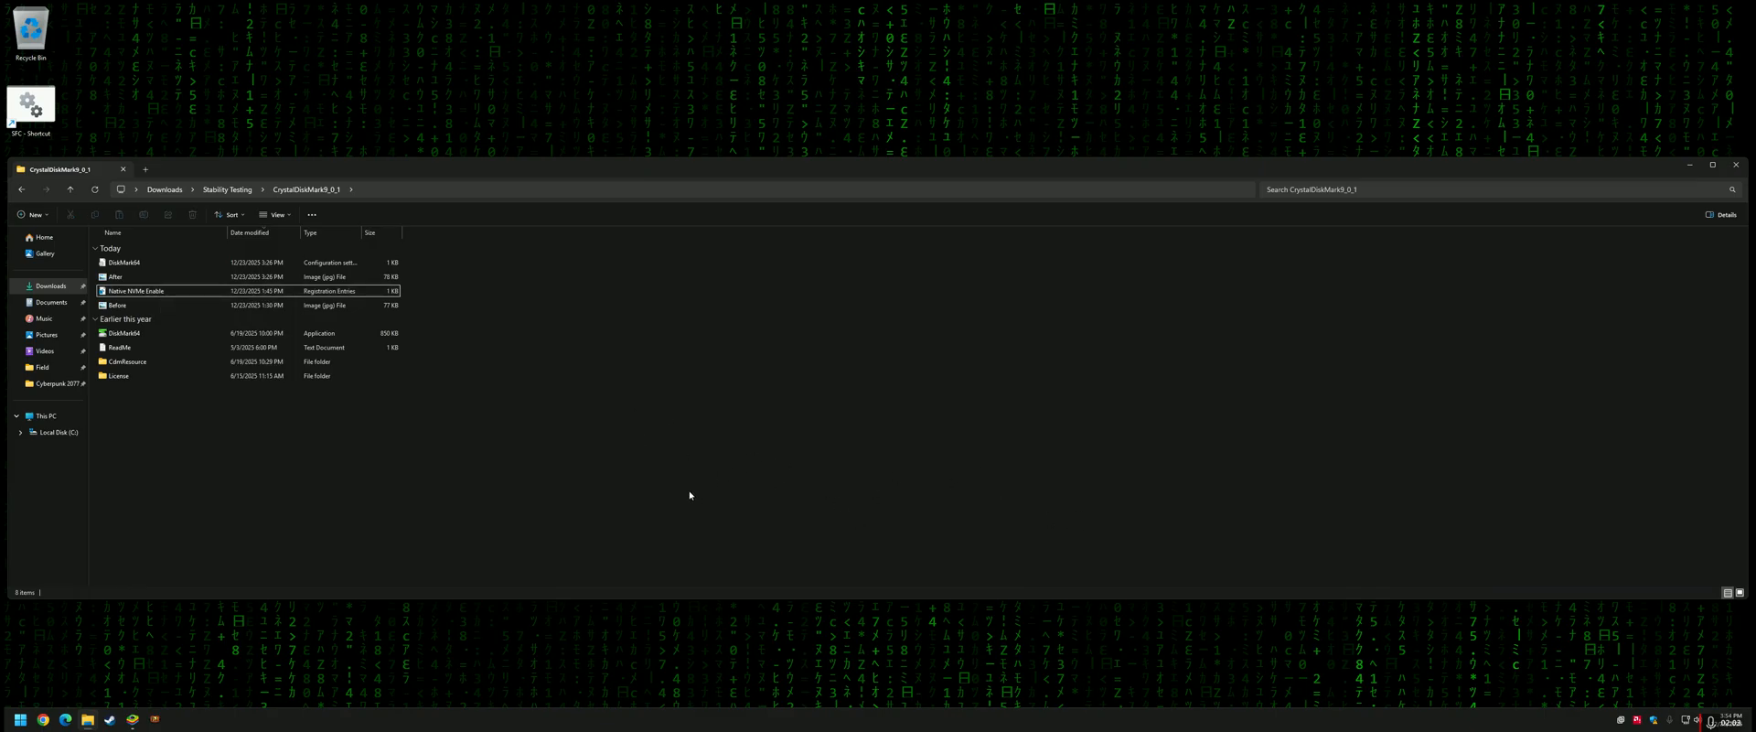
pyautogui.click(136, 290)
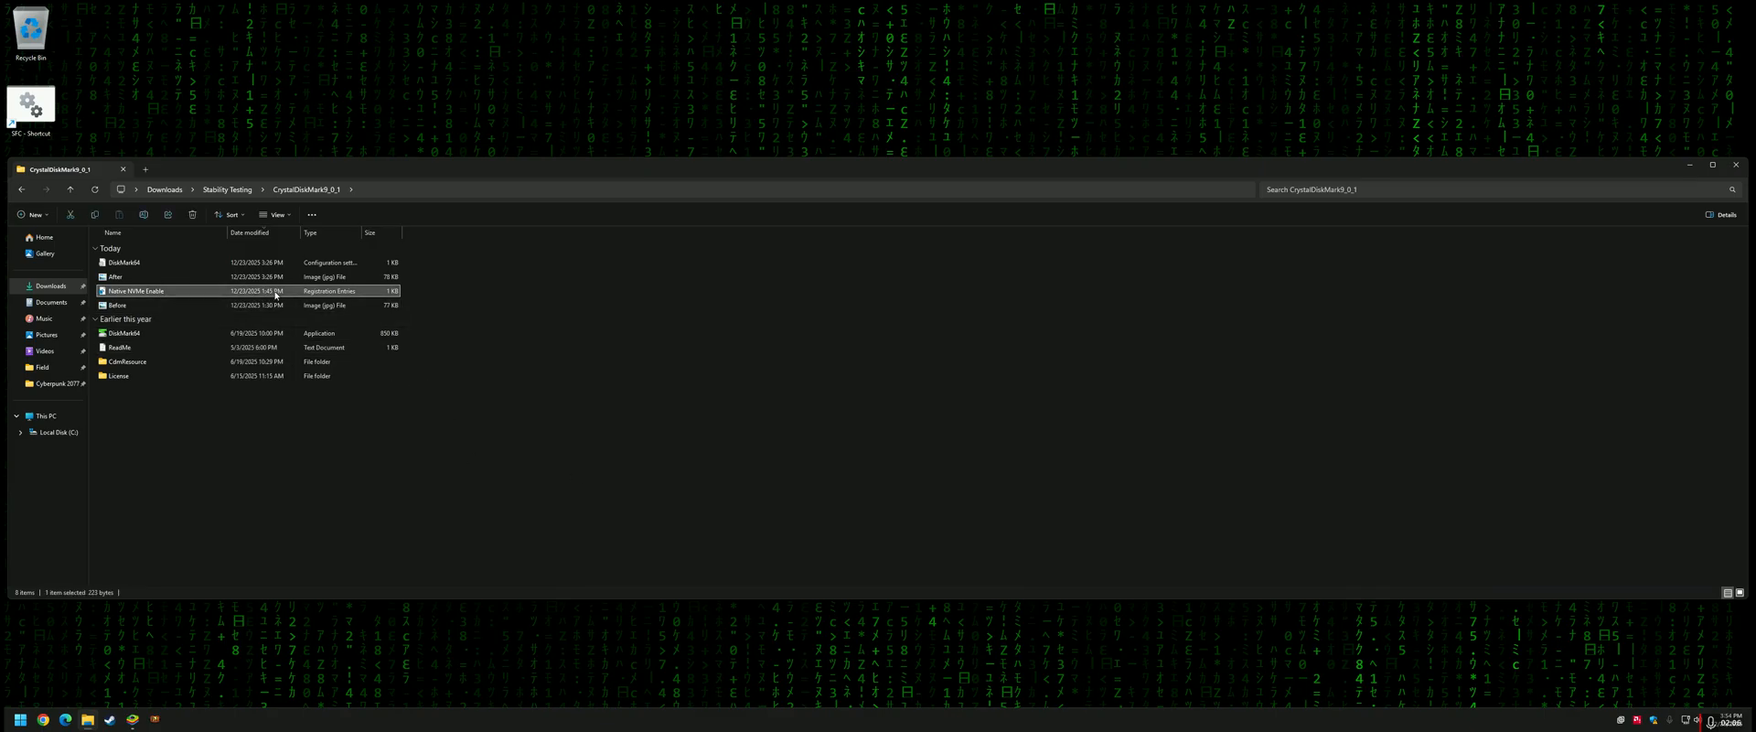
pyautogui.doubleClick(138, 290)
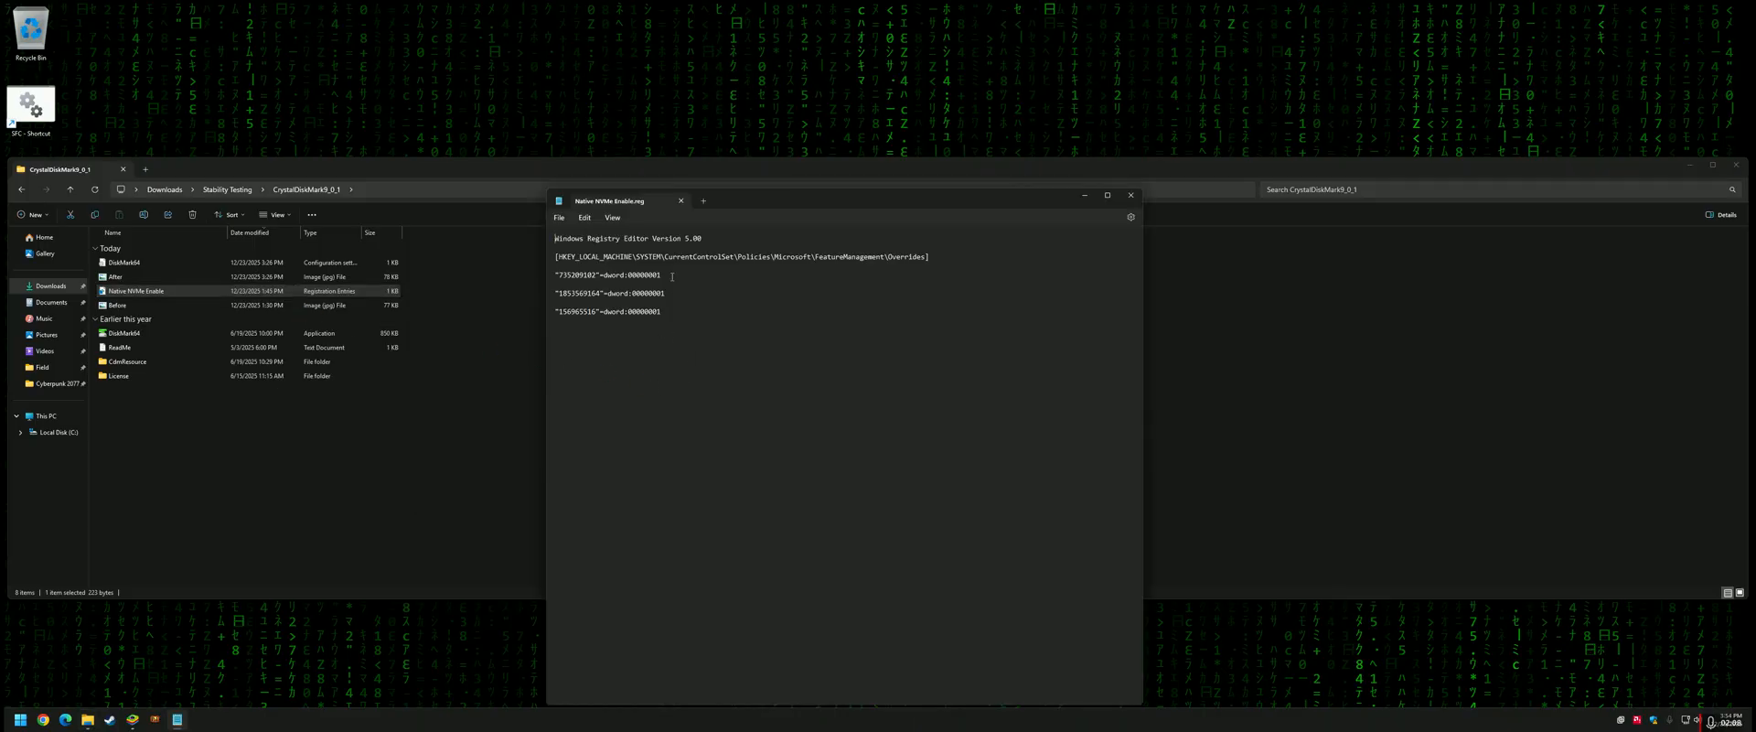
pyautogui.doubleClick(647, 293)
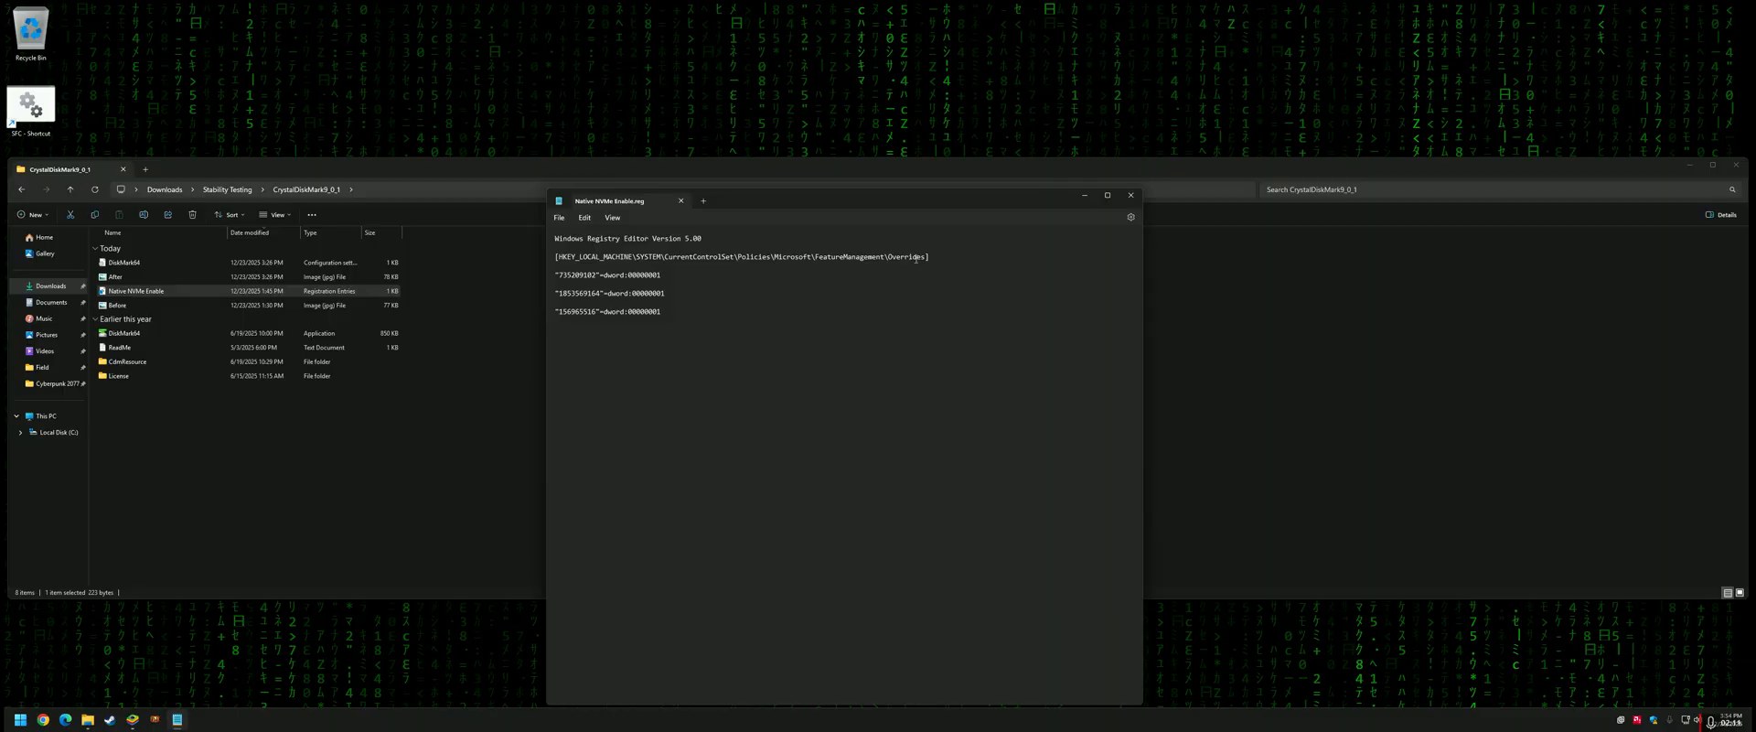
pyautogui.doubleClick(739, 255)
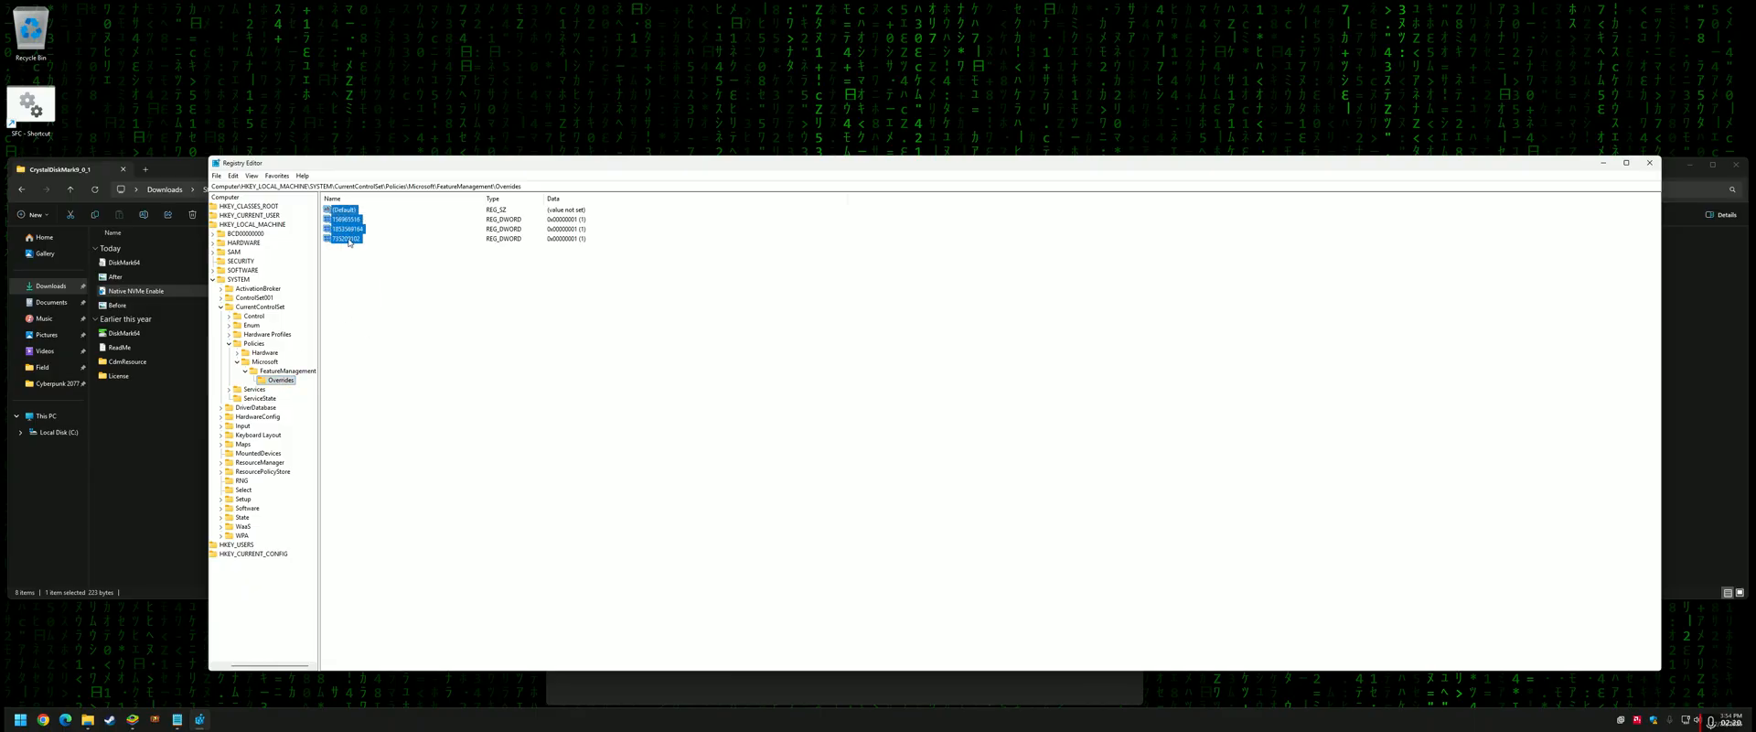
# Check two of the Overrides DWORD values, then close Registry Editor and the Notepad registry file.
pyautogui.click(344, 229)
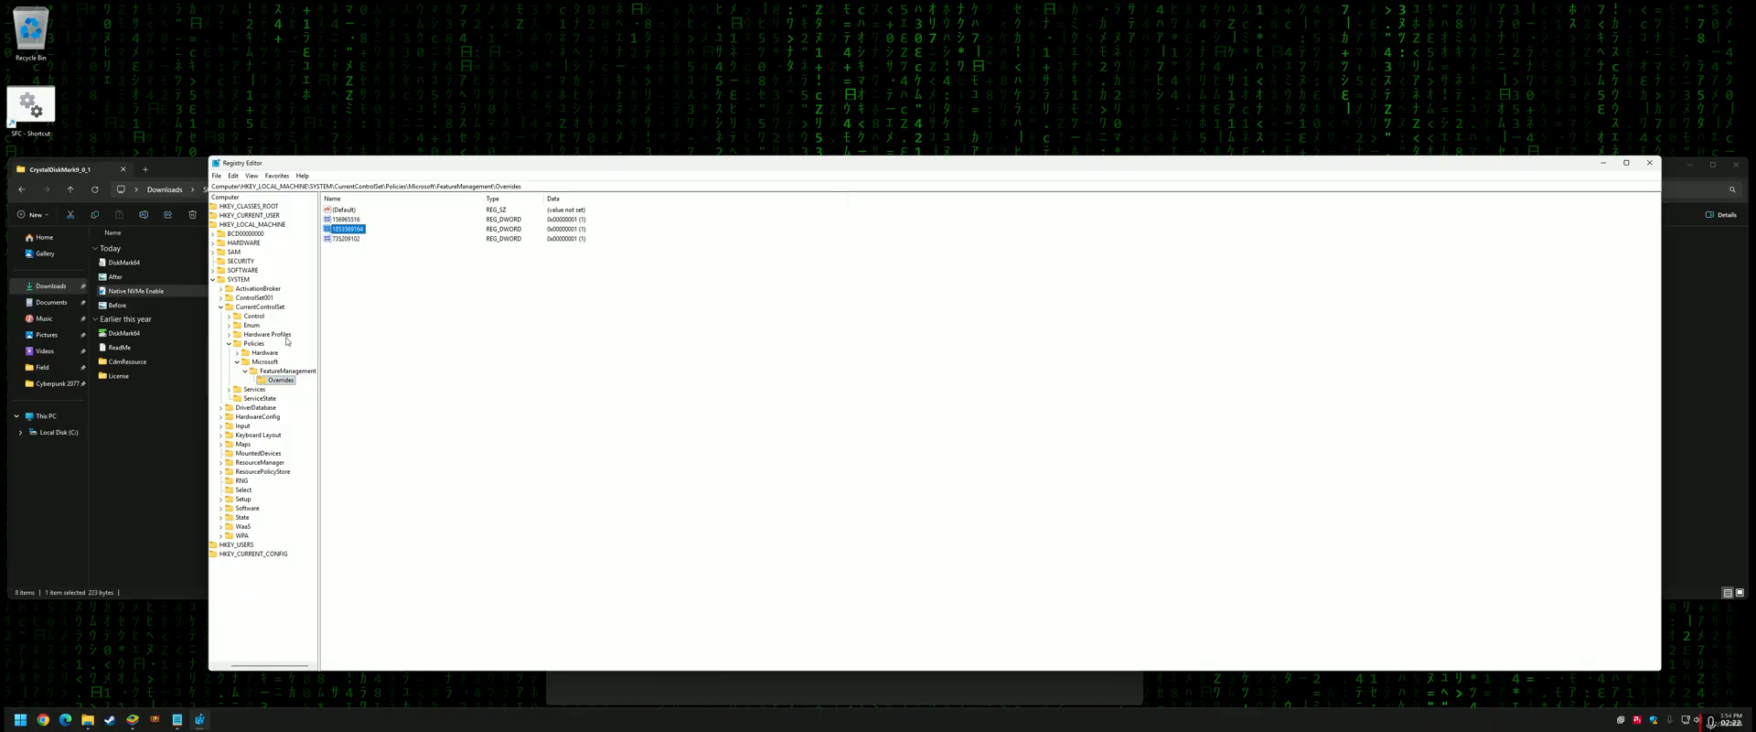
pyautogui.click(344, 239)
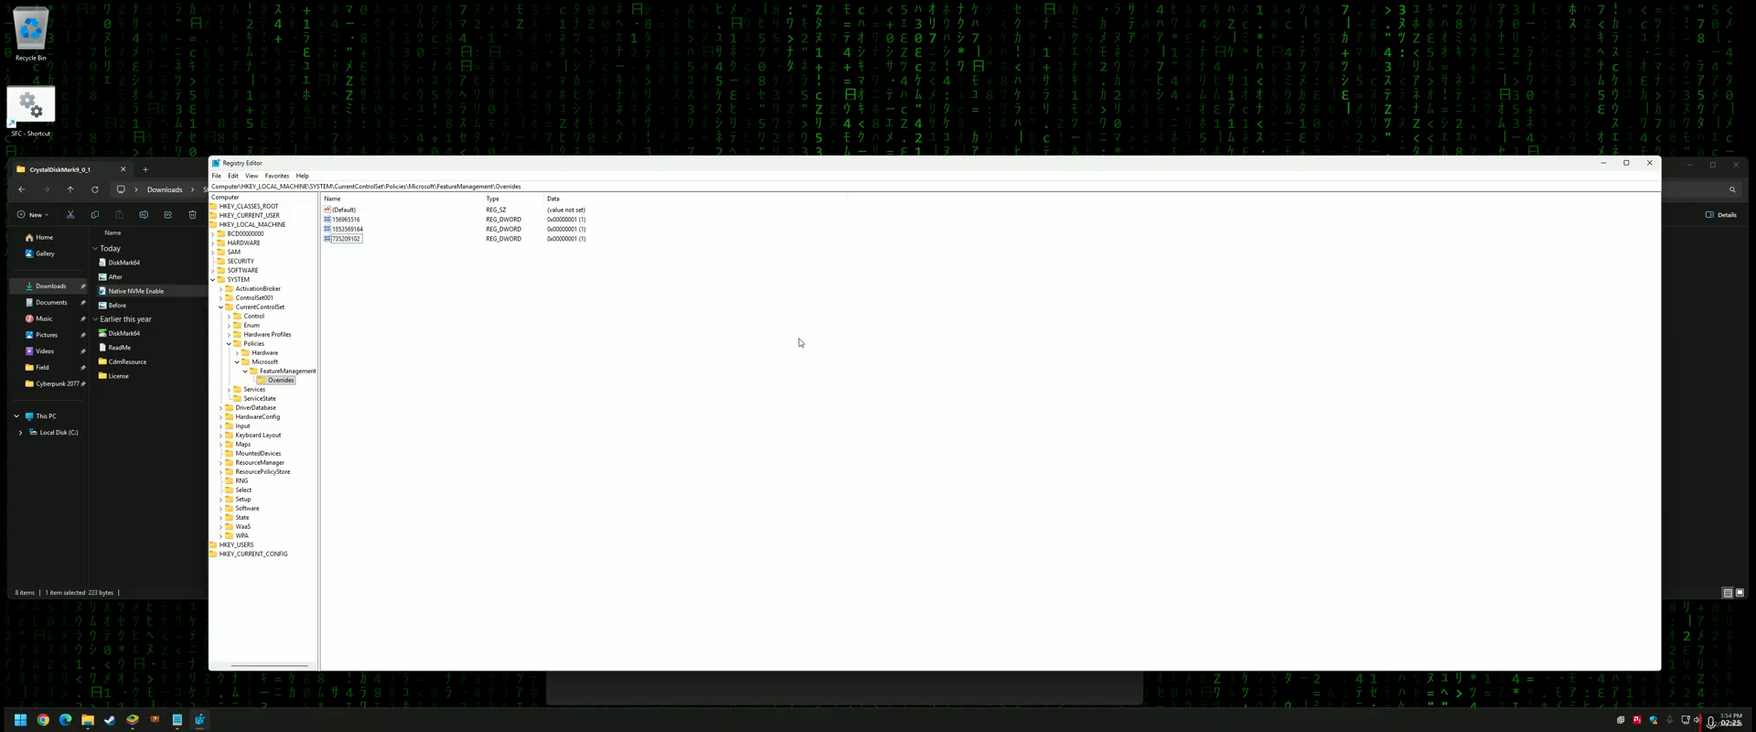
pyautogui.moveTo(1649, 163)
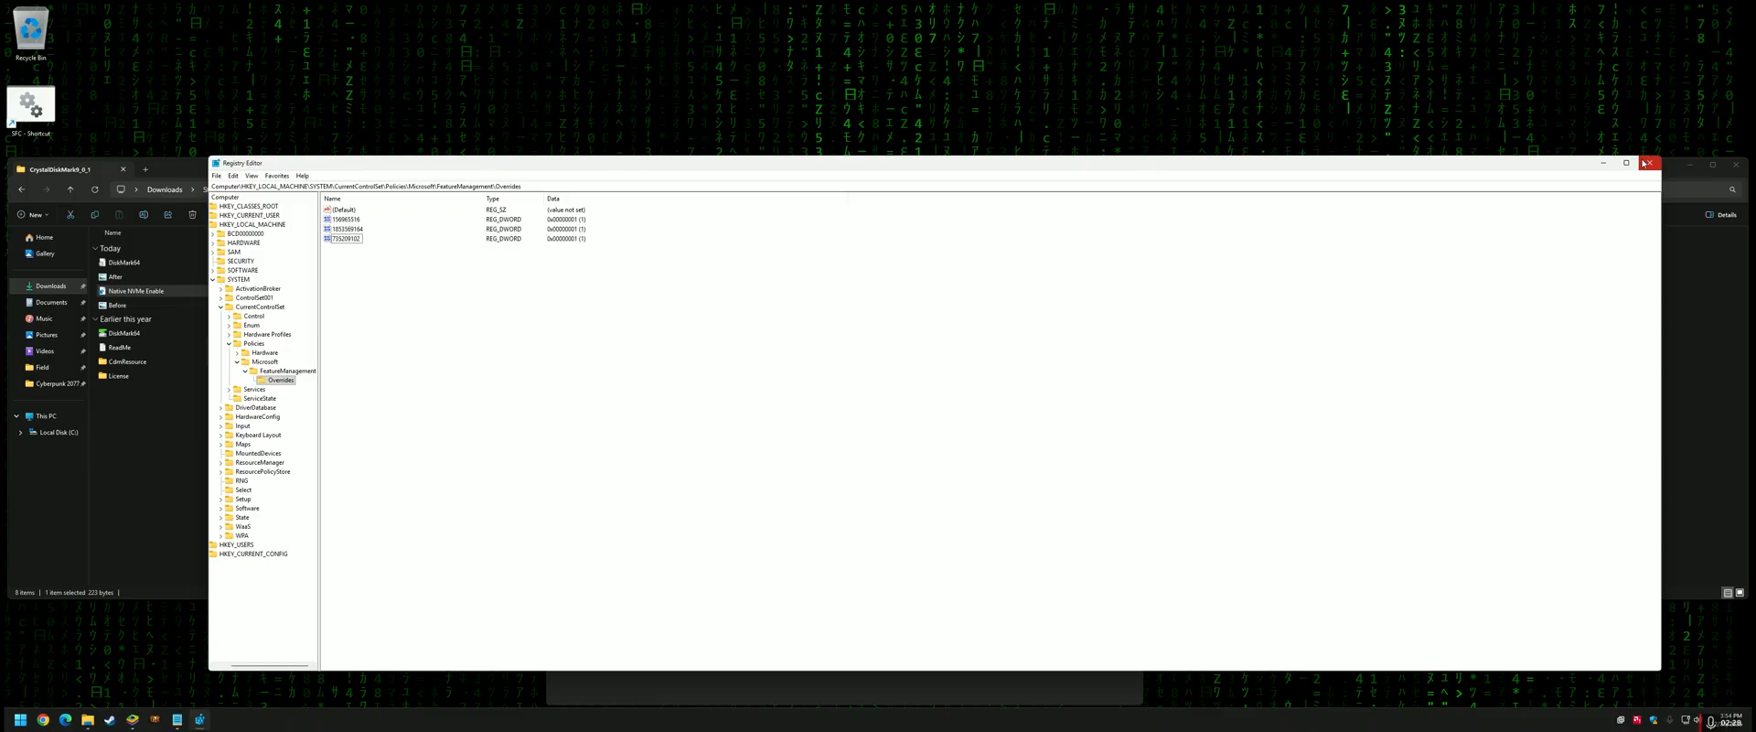
pyautogui.click(1648, 163)
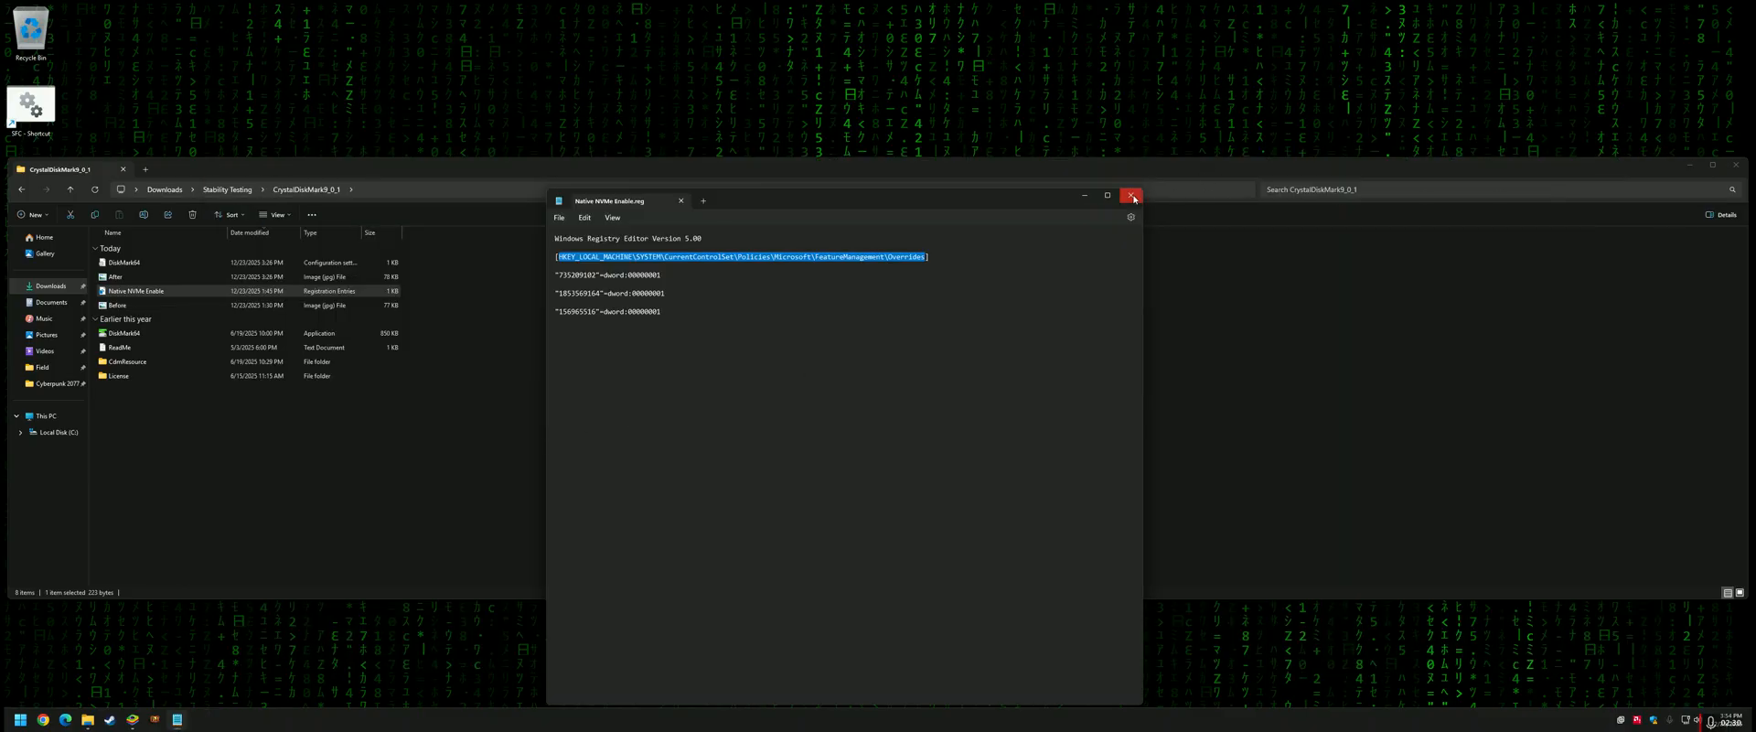
pyautogui.click(1131, 196)
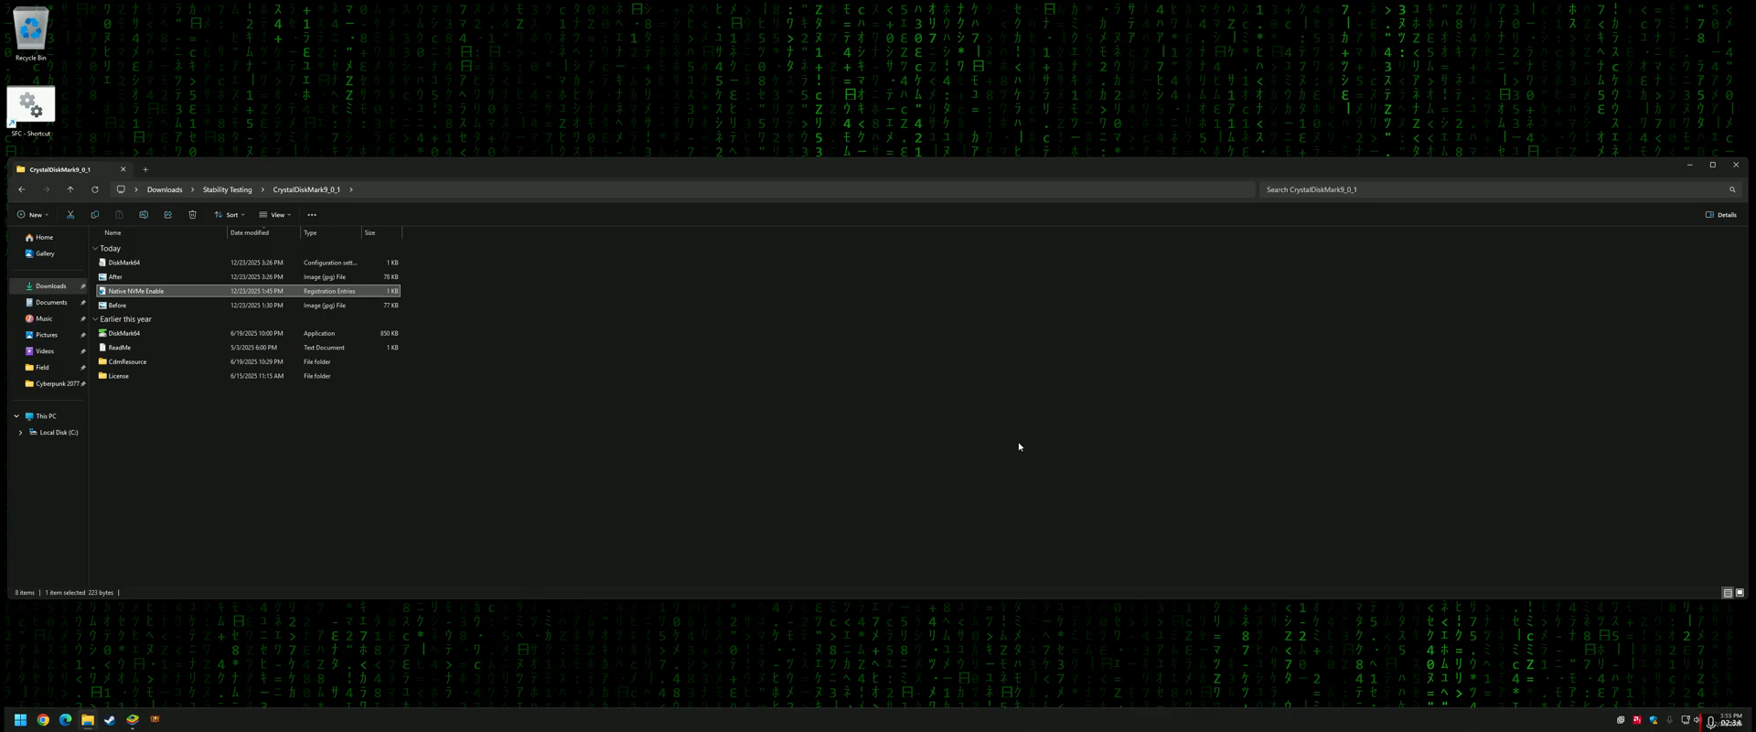
pyautogui.click(19, 720)
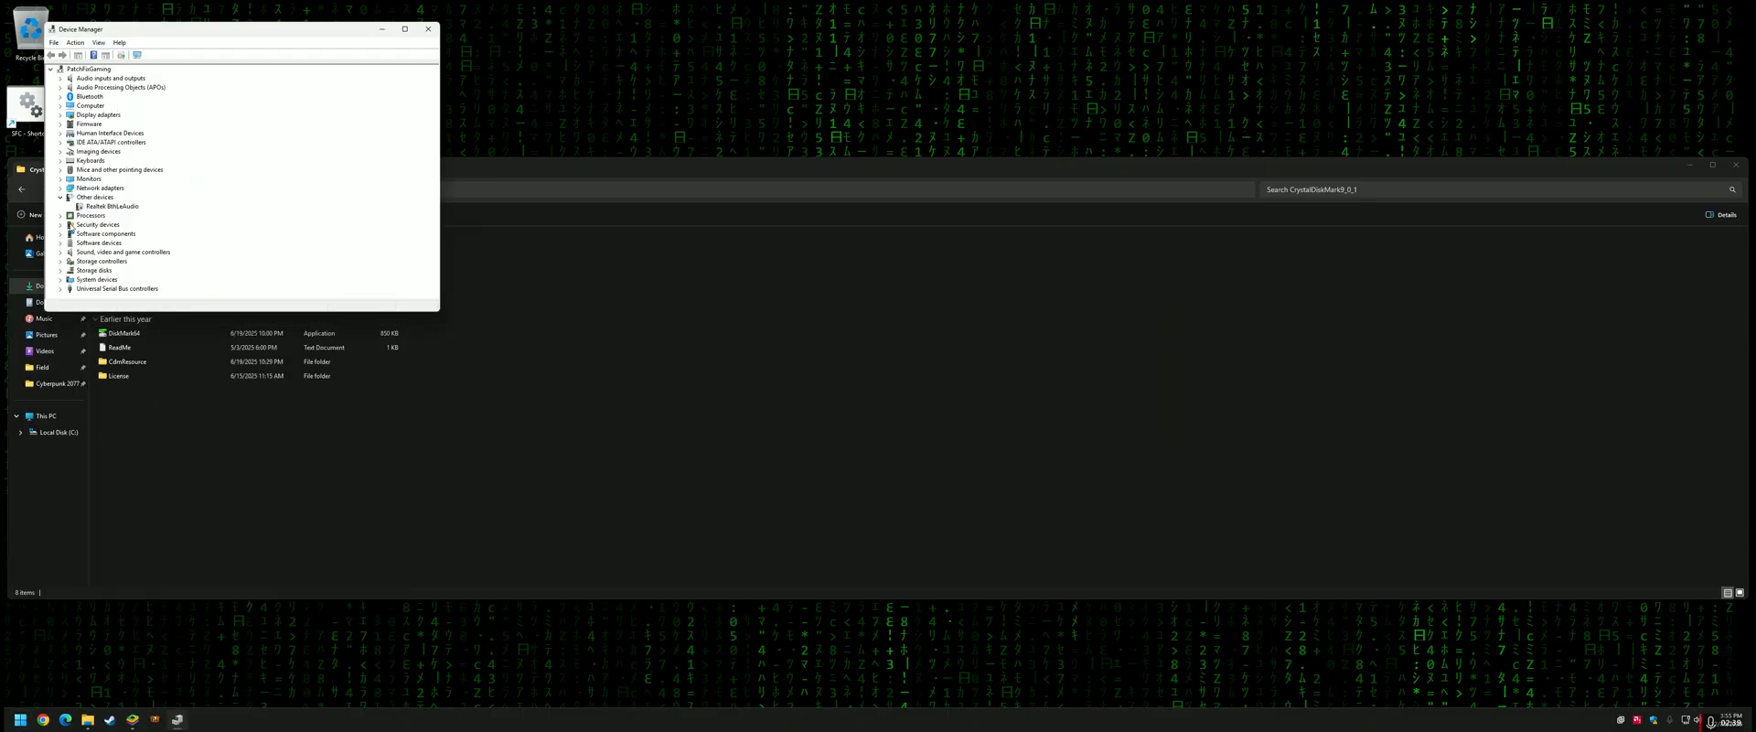
pyautogui.click(59, 270)
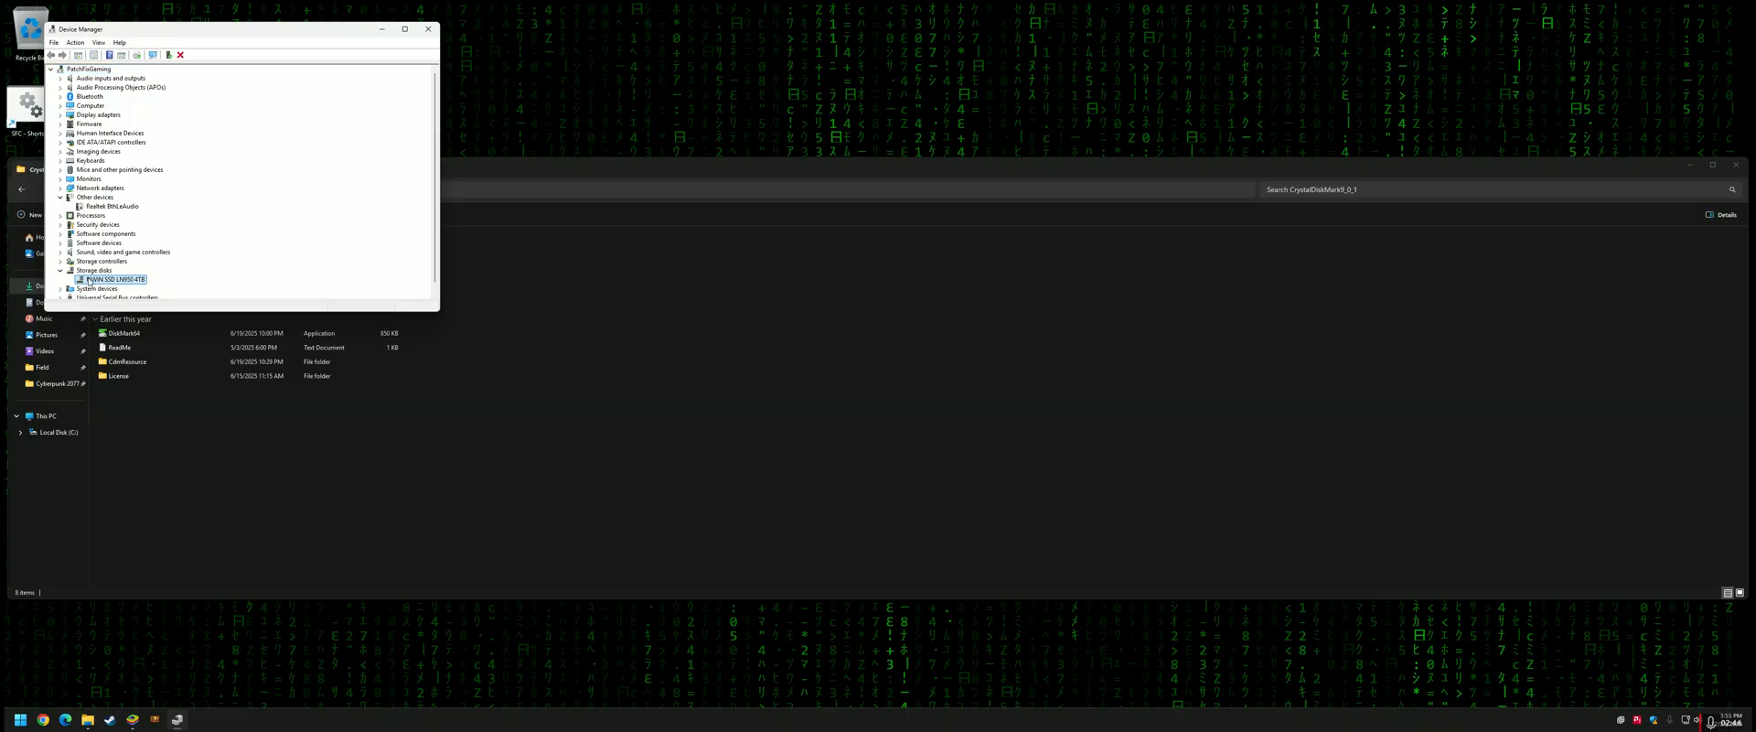
pyautogui.rightClick(109, 278)
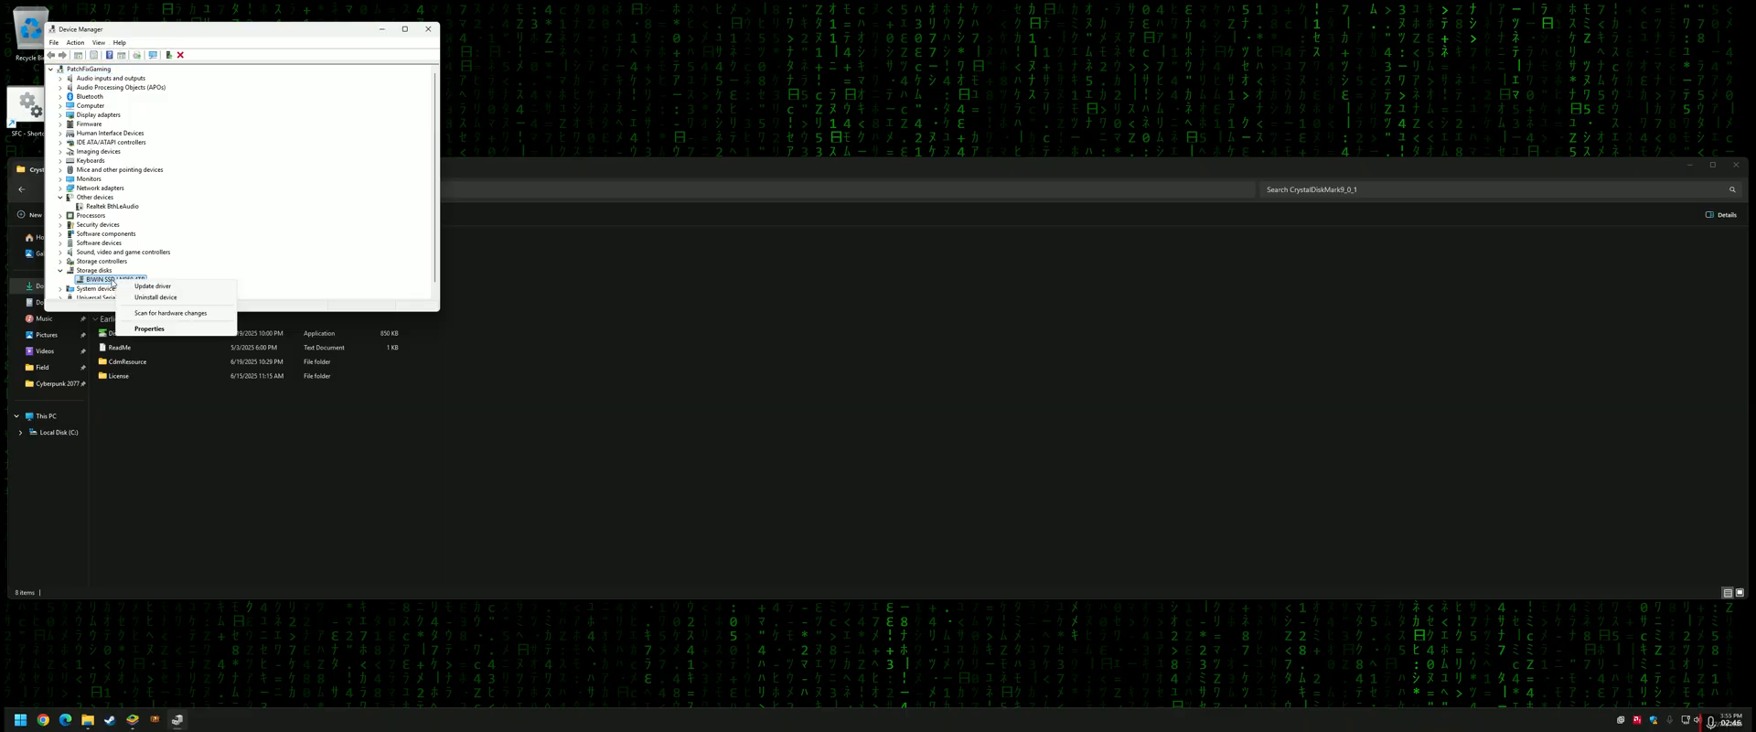
pyautogui.click(149, 328)
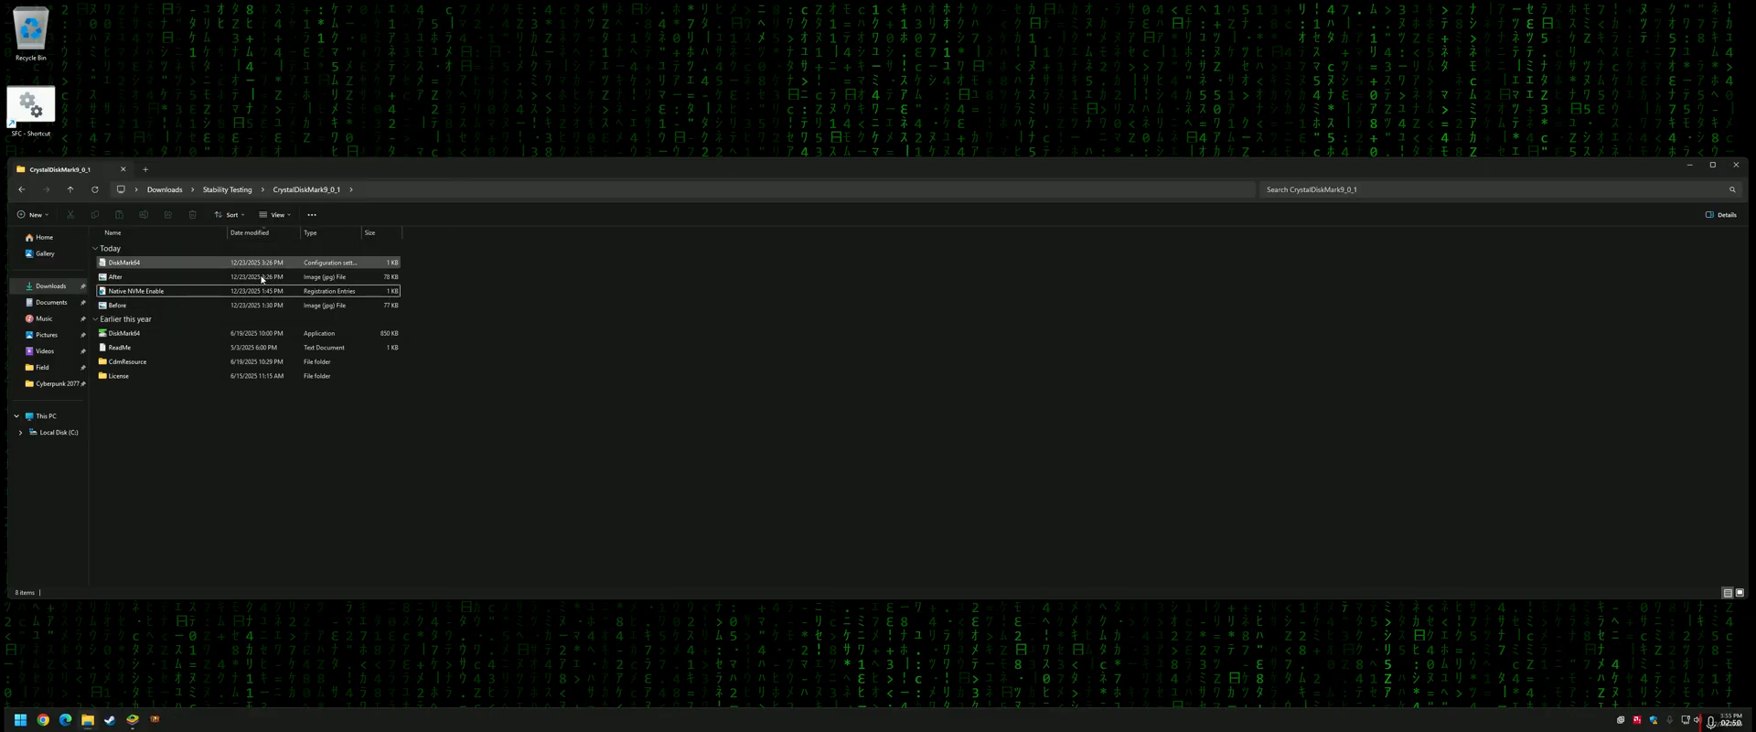
# Open the saved After benchmark screenshot in Photos and look over its results.
pyautogui.click(115, 278)
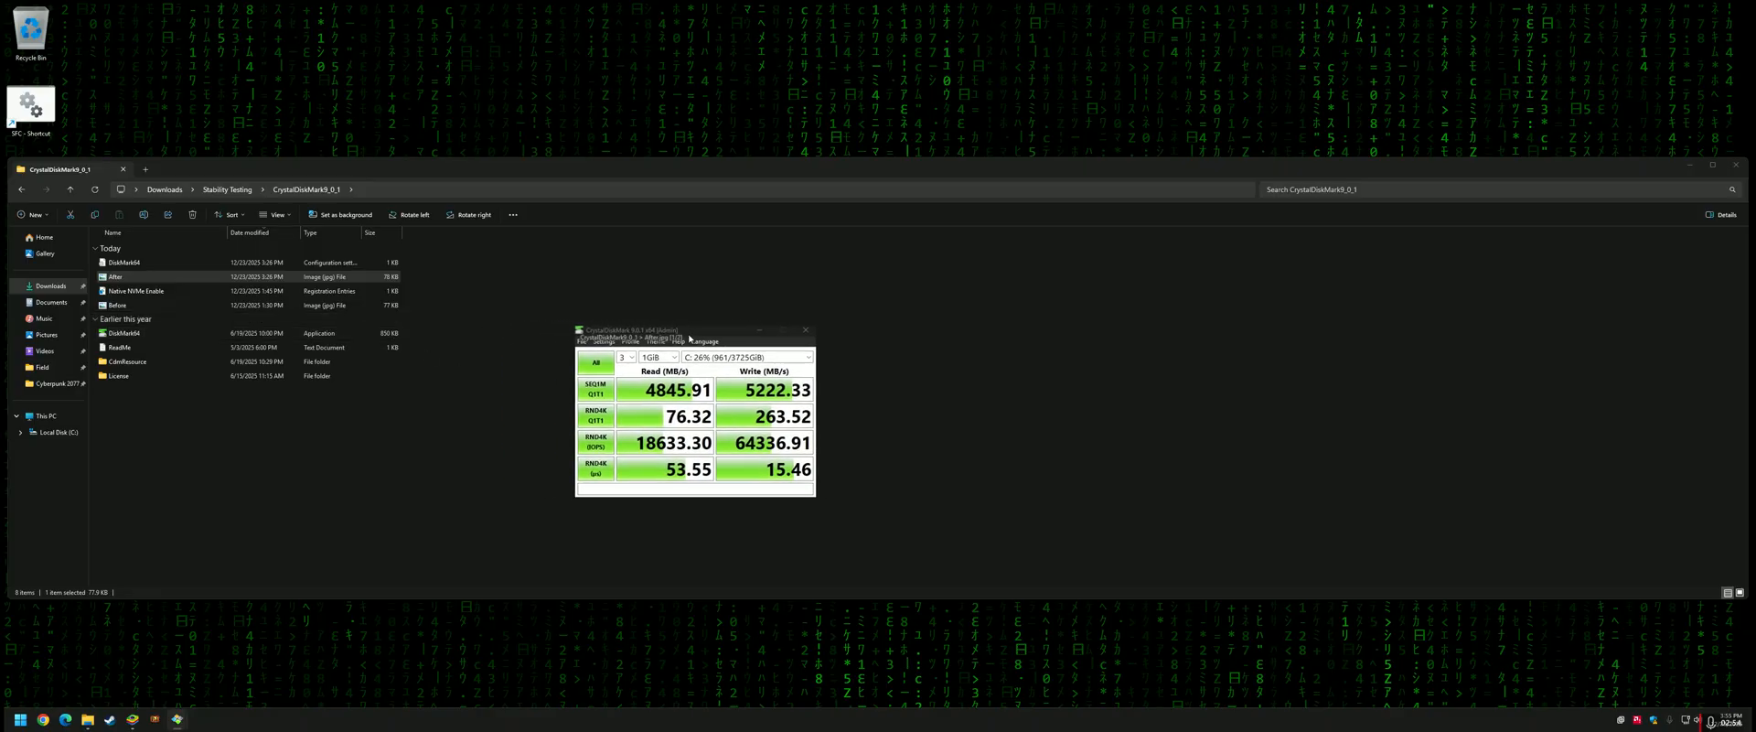
pyautogui.moveTo(672, 329); pyautogui.dragTo(714, 342)
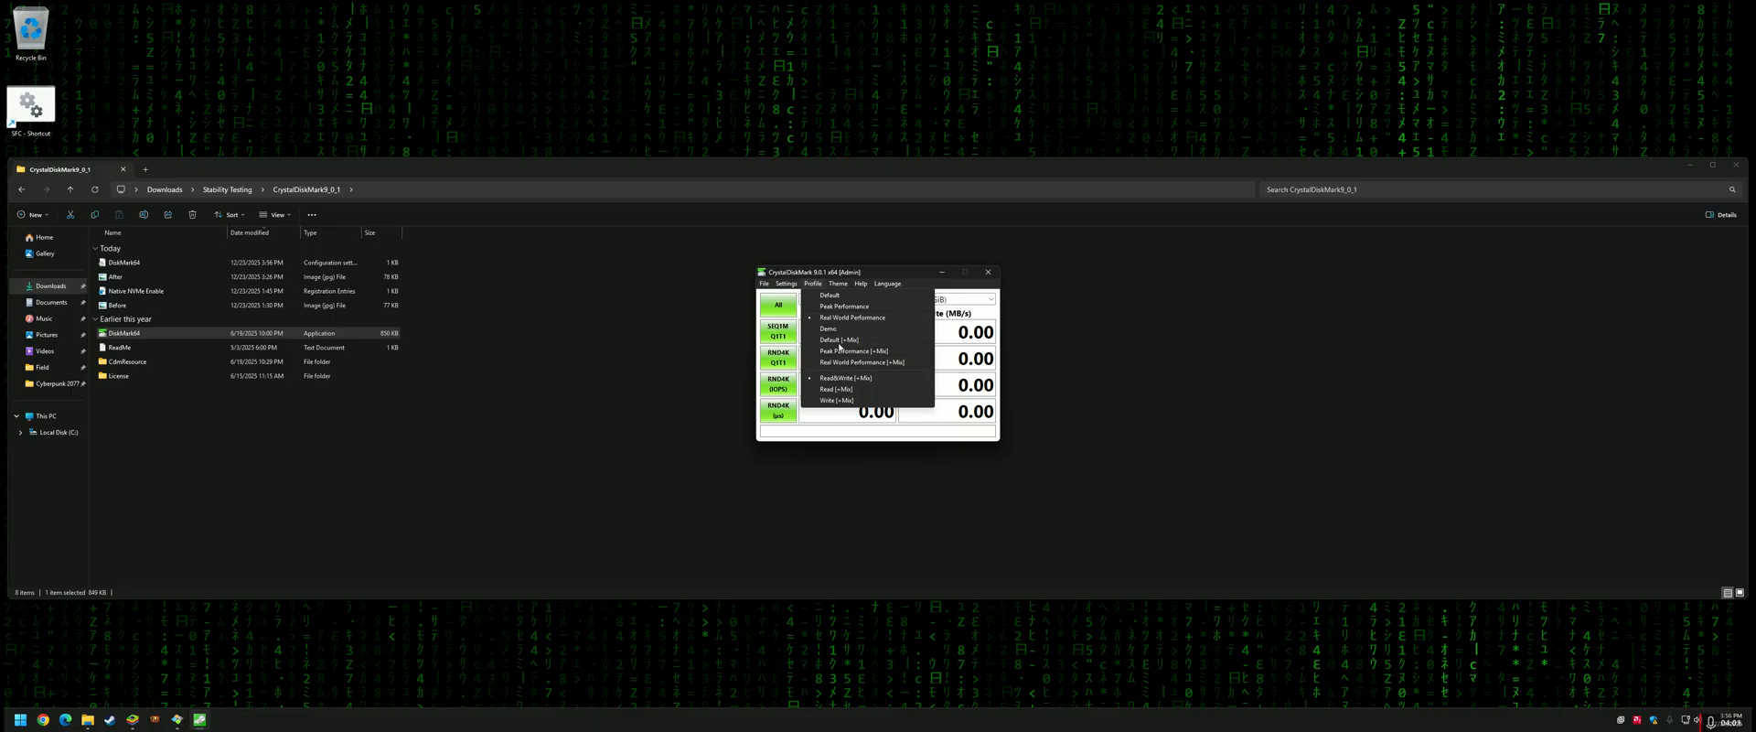
pyautogui.moveTo(838, 306)
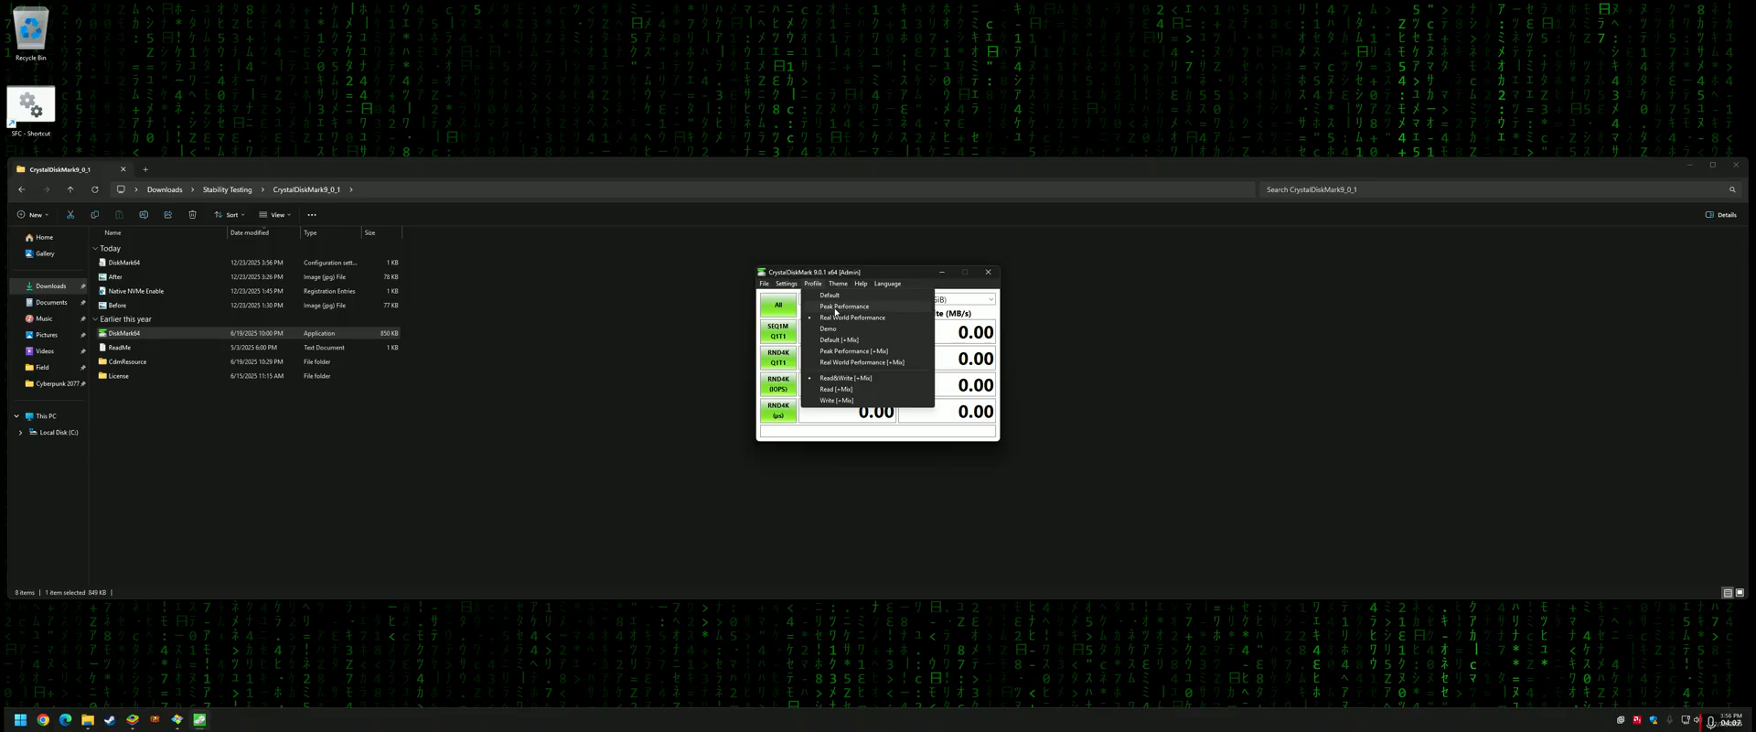
pyautogui.moveTo(842, 306)
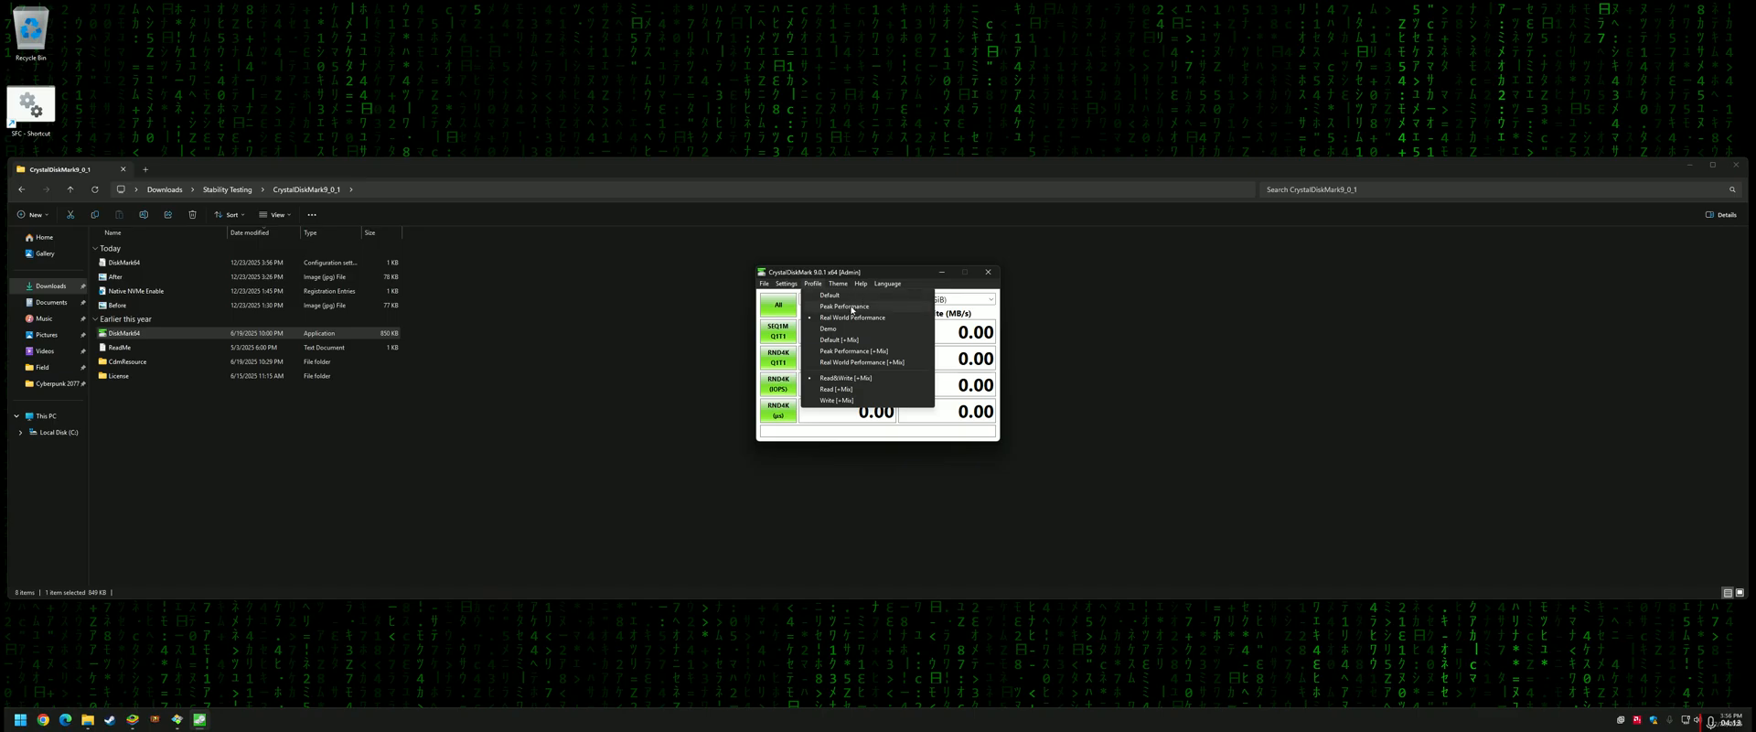
pyautogui.moveTo(878, 305)
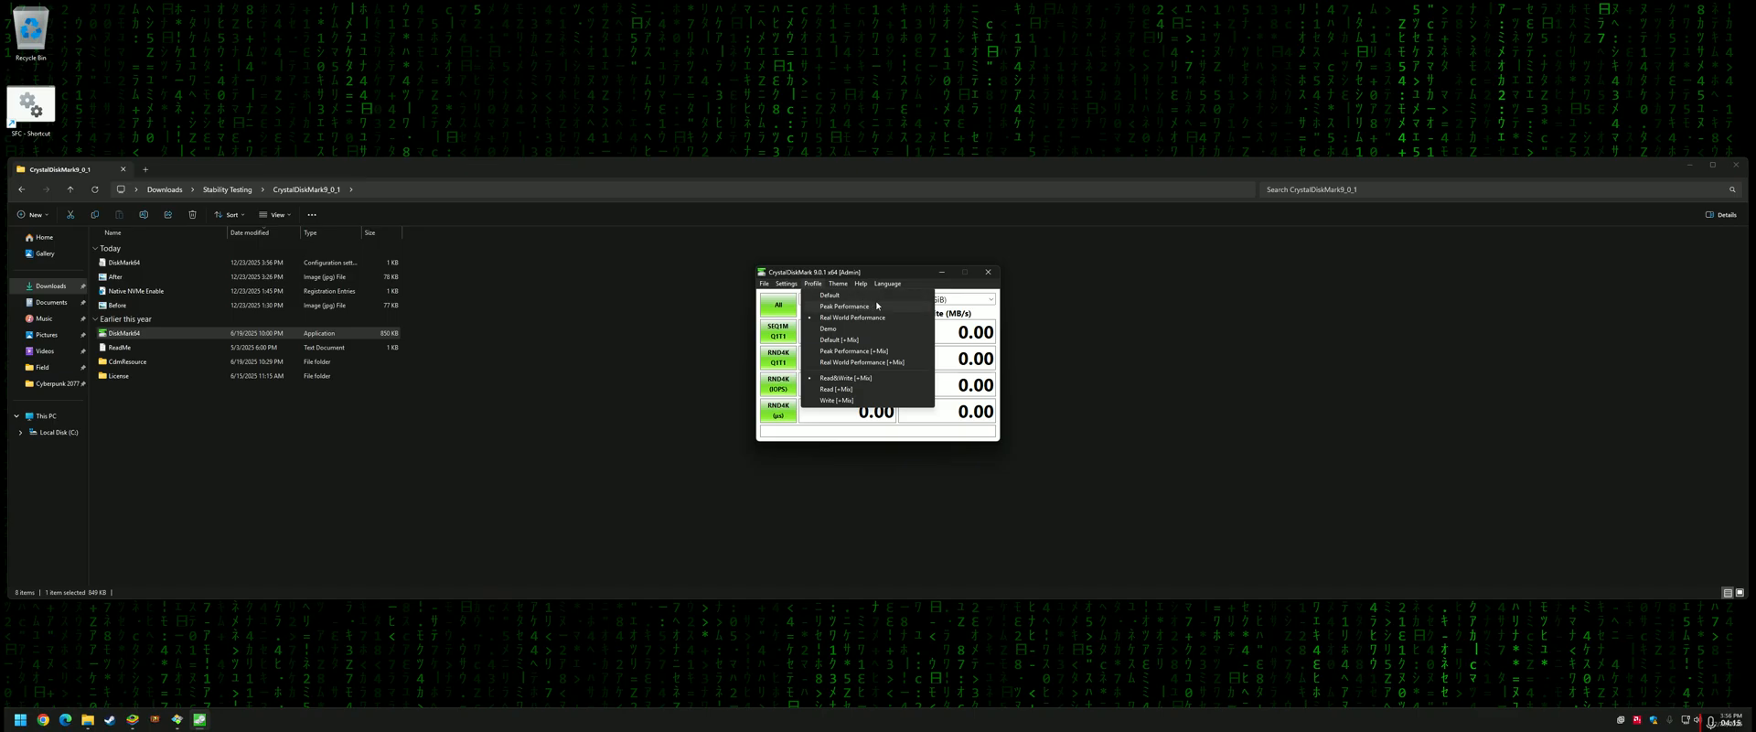
pyautogui.moveTo(880, 315)
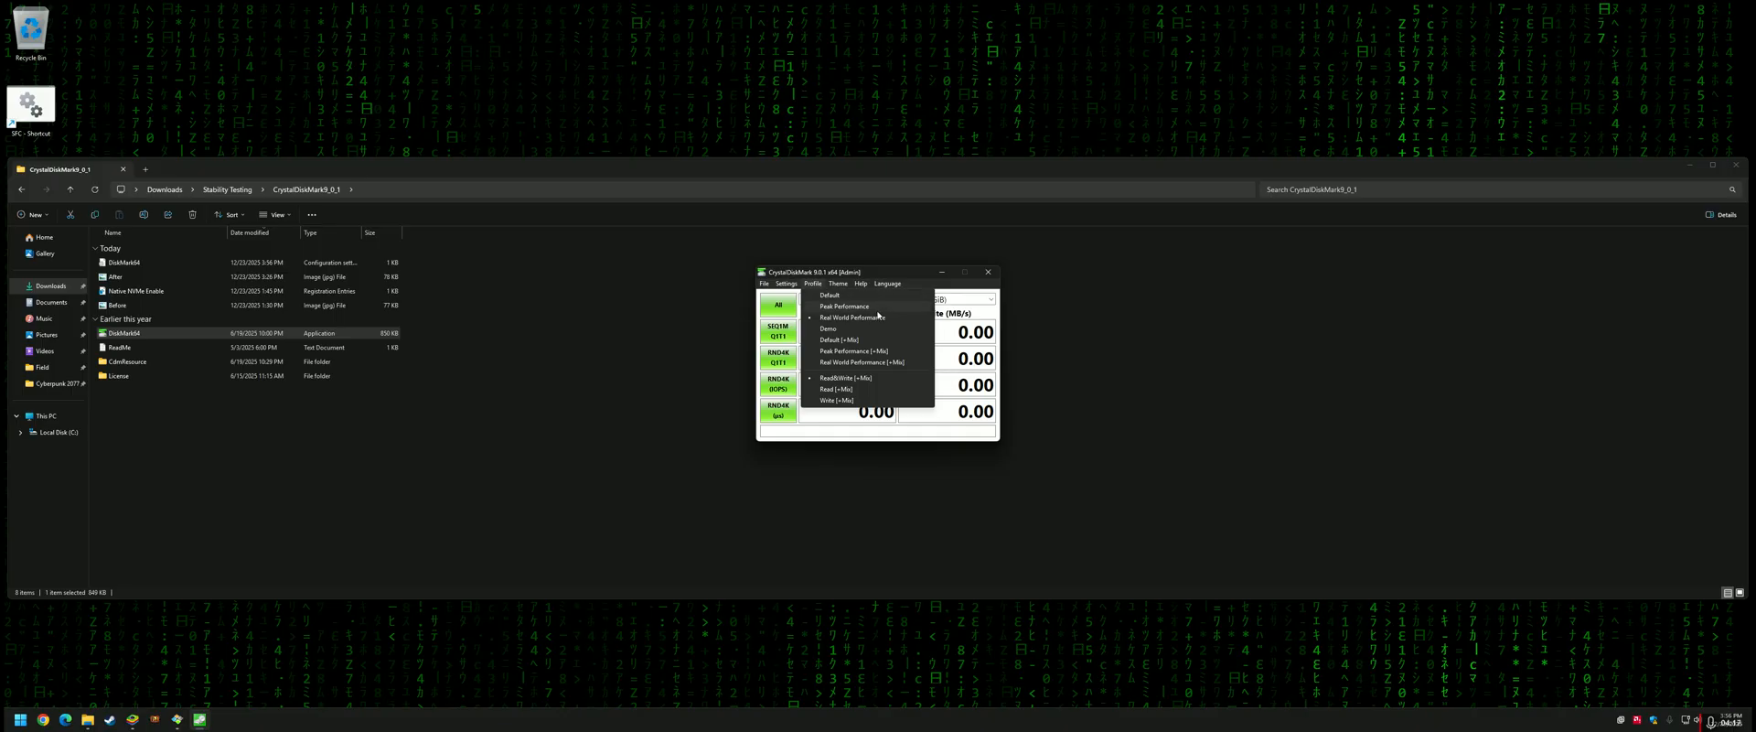
pyautogui.click(811, 283)
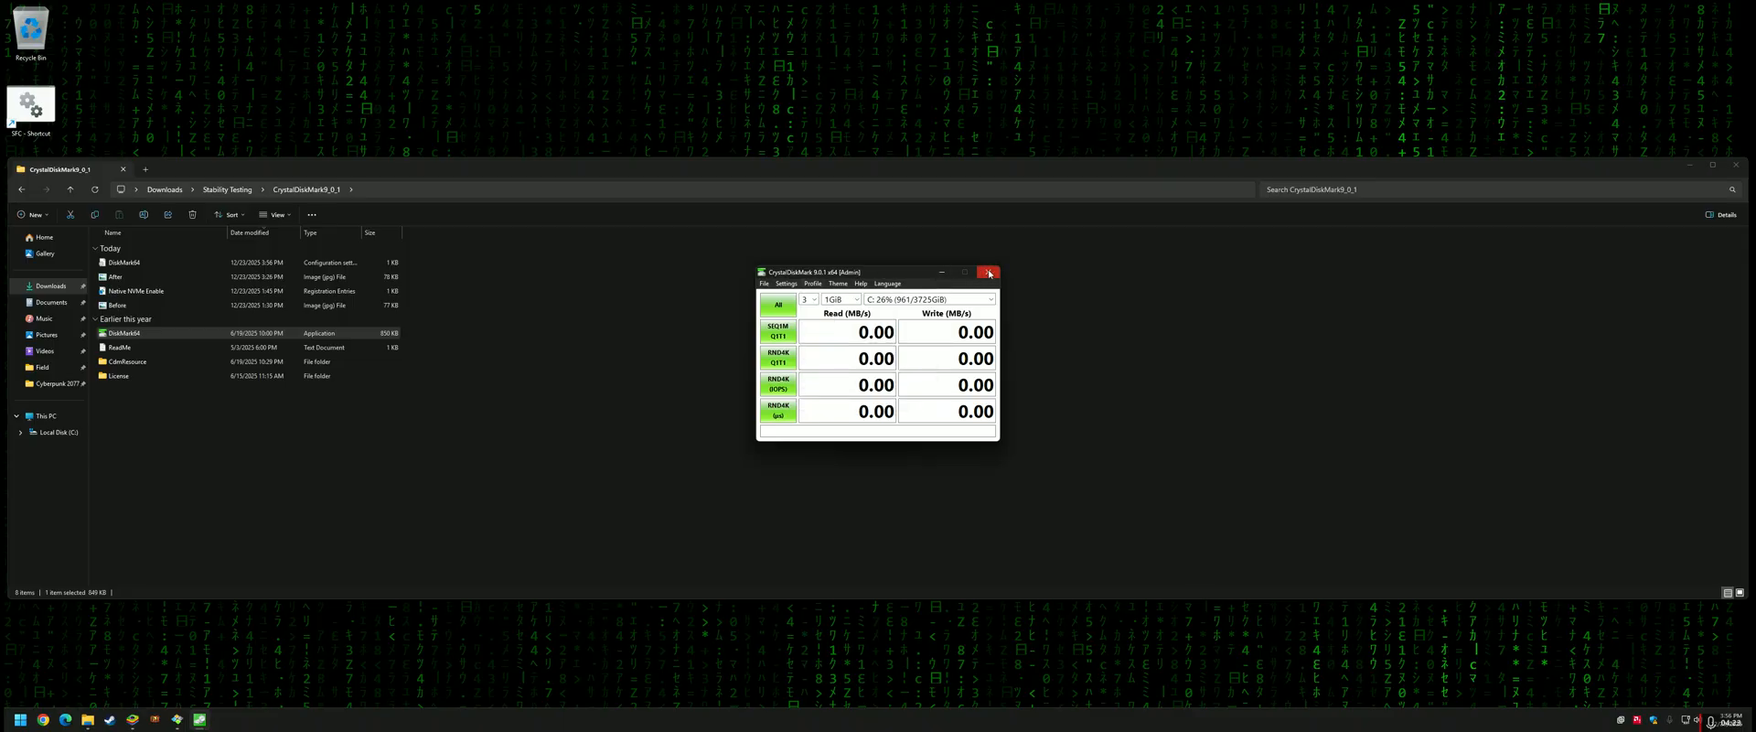
pyautogui.moveTo(987, 273)
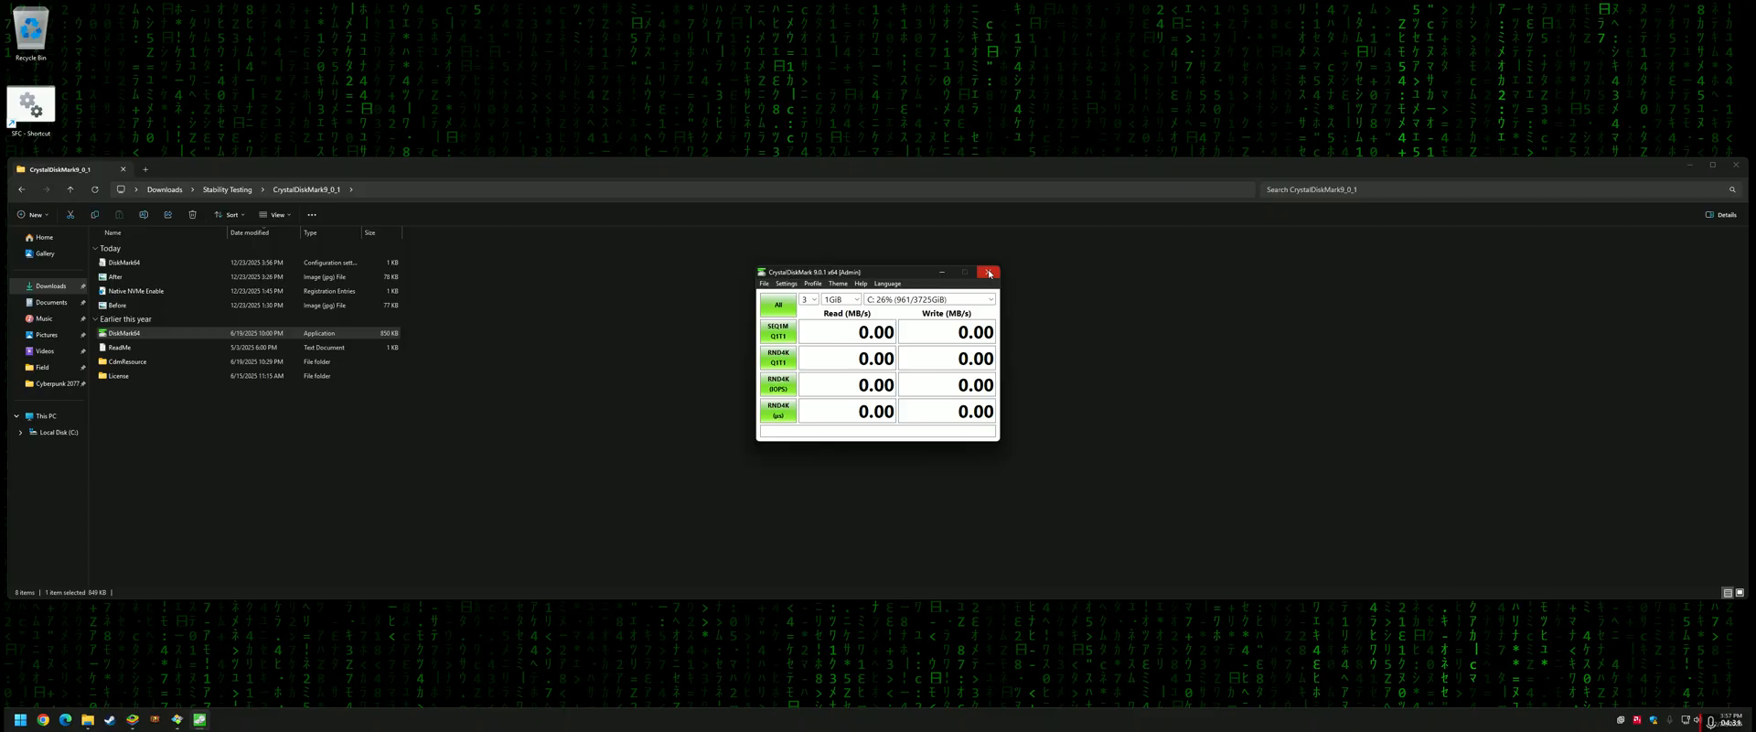
pyautogui.moveTo(941, 273)
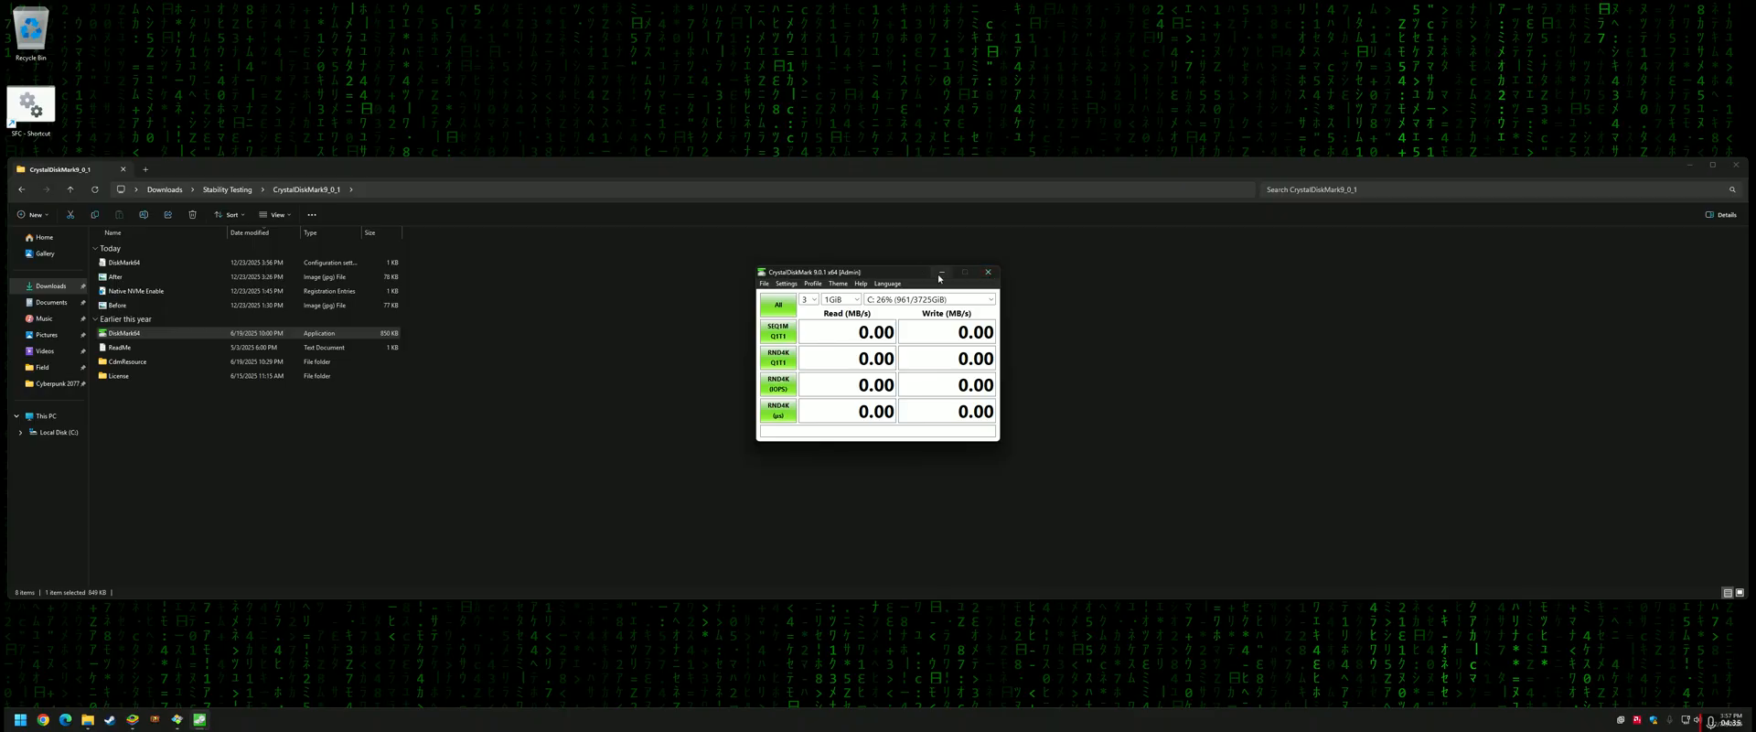
pyautogui.moveTo(939, 273)
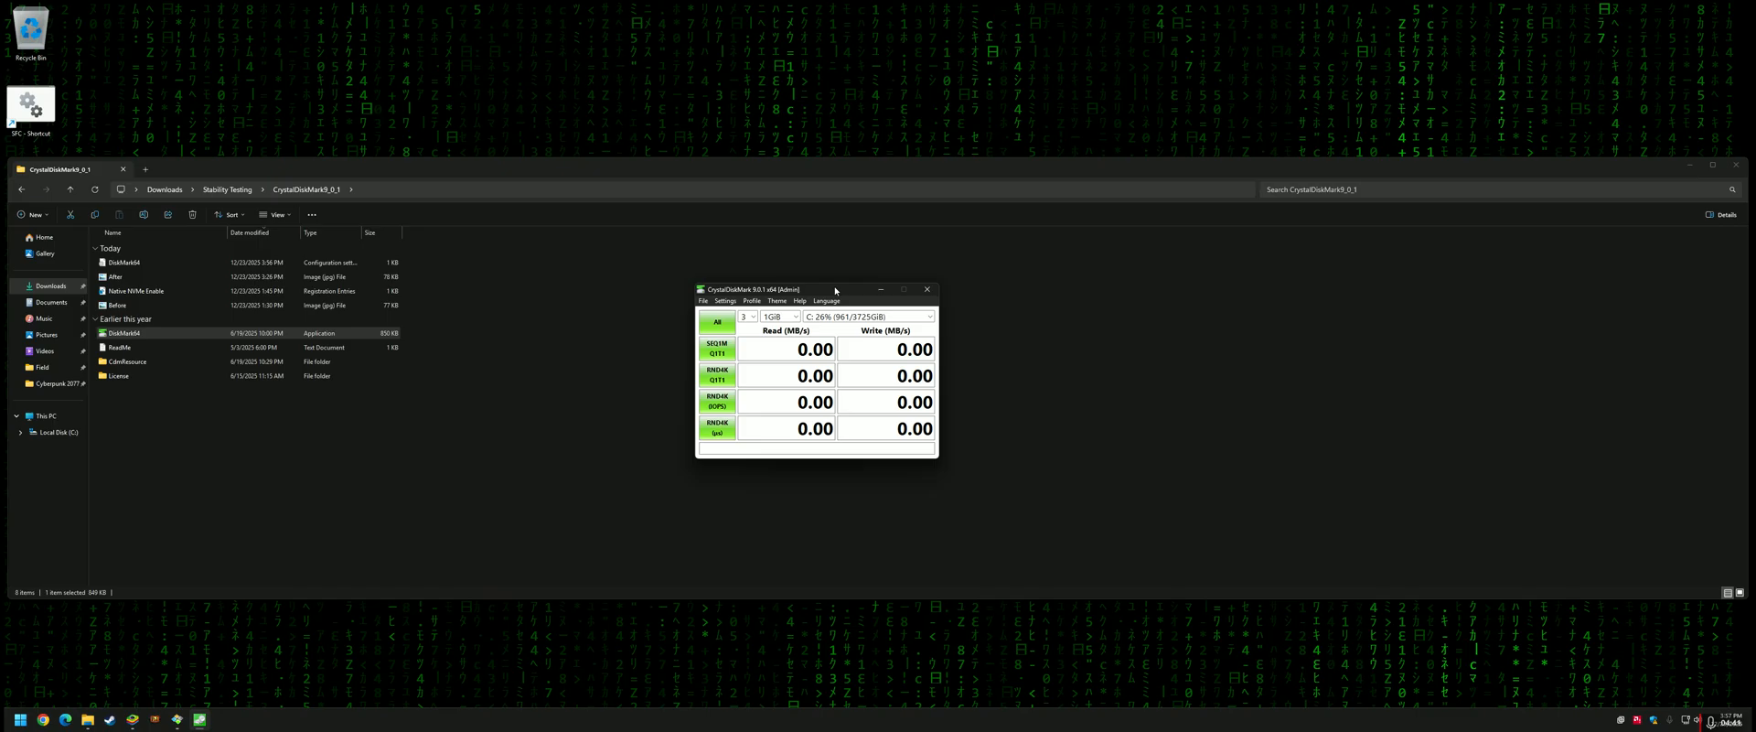
pyautogui.moveTo(874, 329)
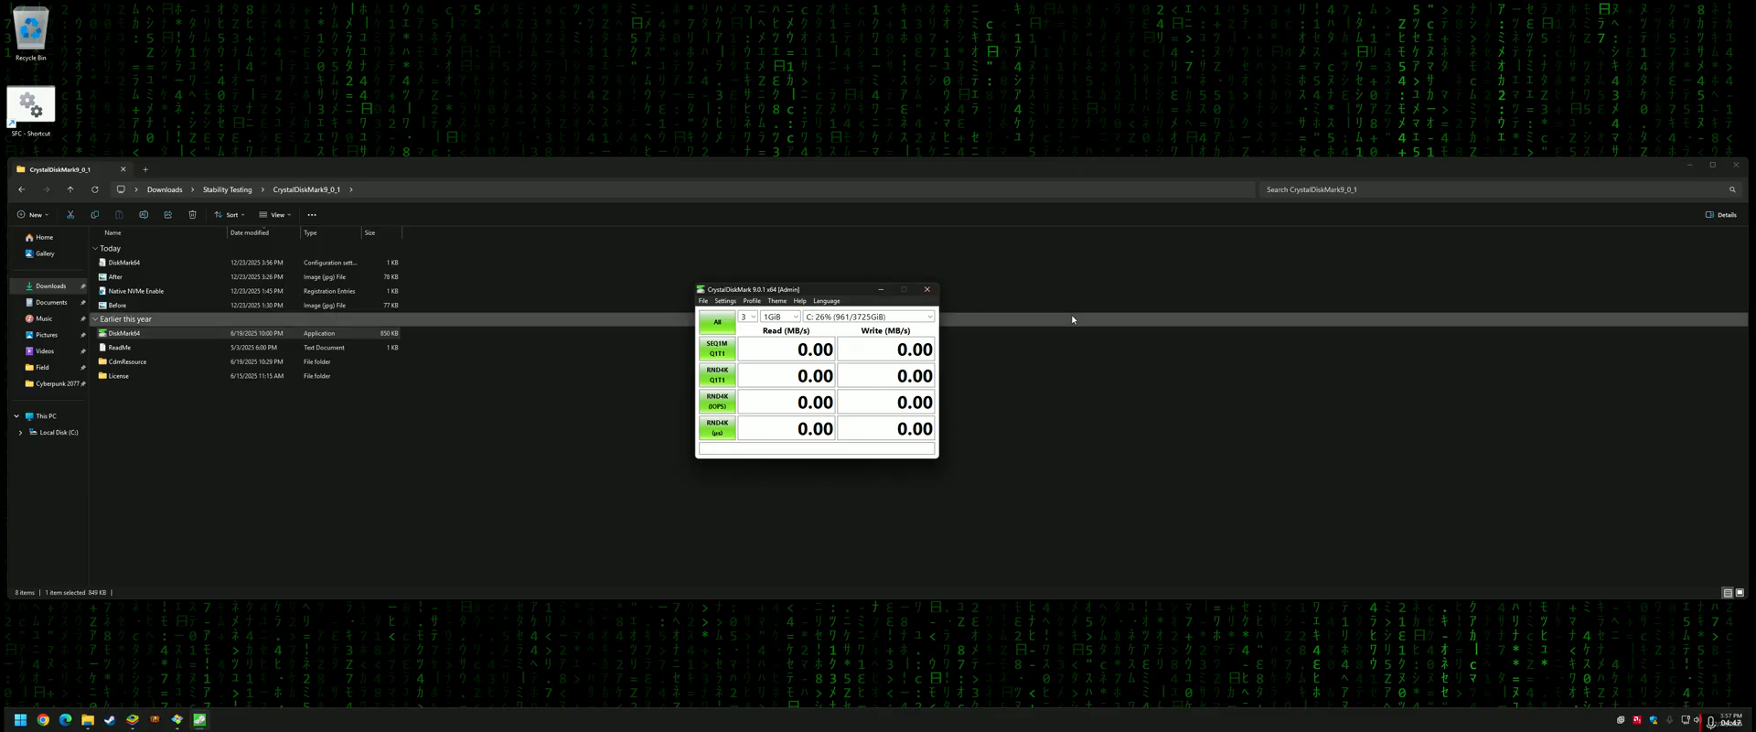
# Open the second benchmark screenshot to compare results, then close File Explorer to reveal the desktop.
pyautogui.click(927, 289)
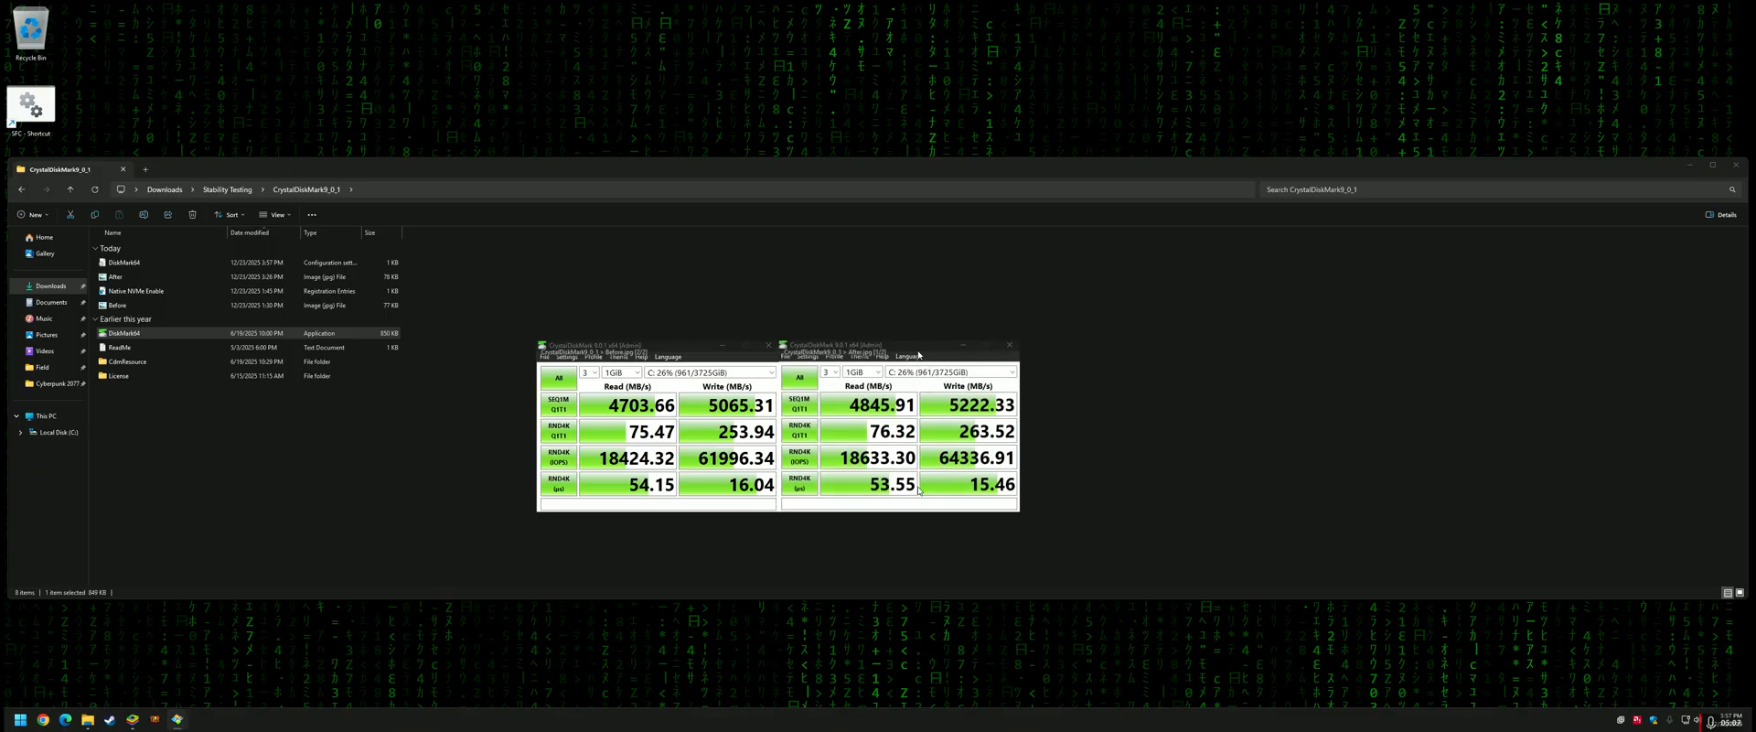
pyautogui.moveTo(1154, 348)
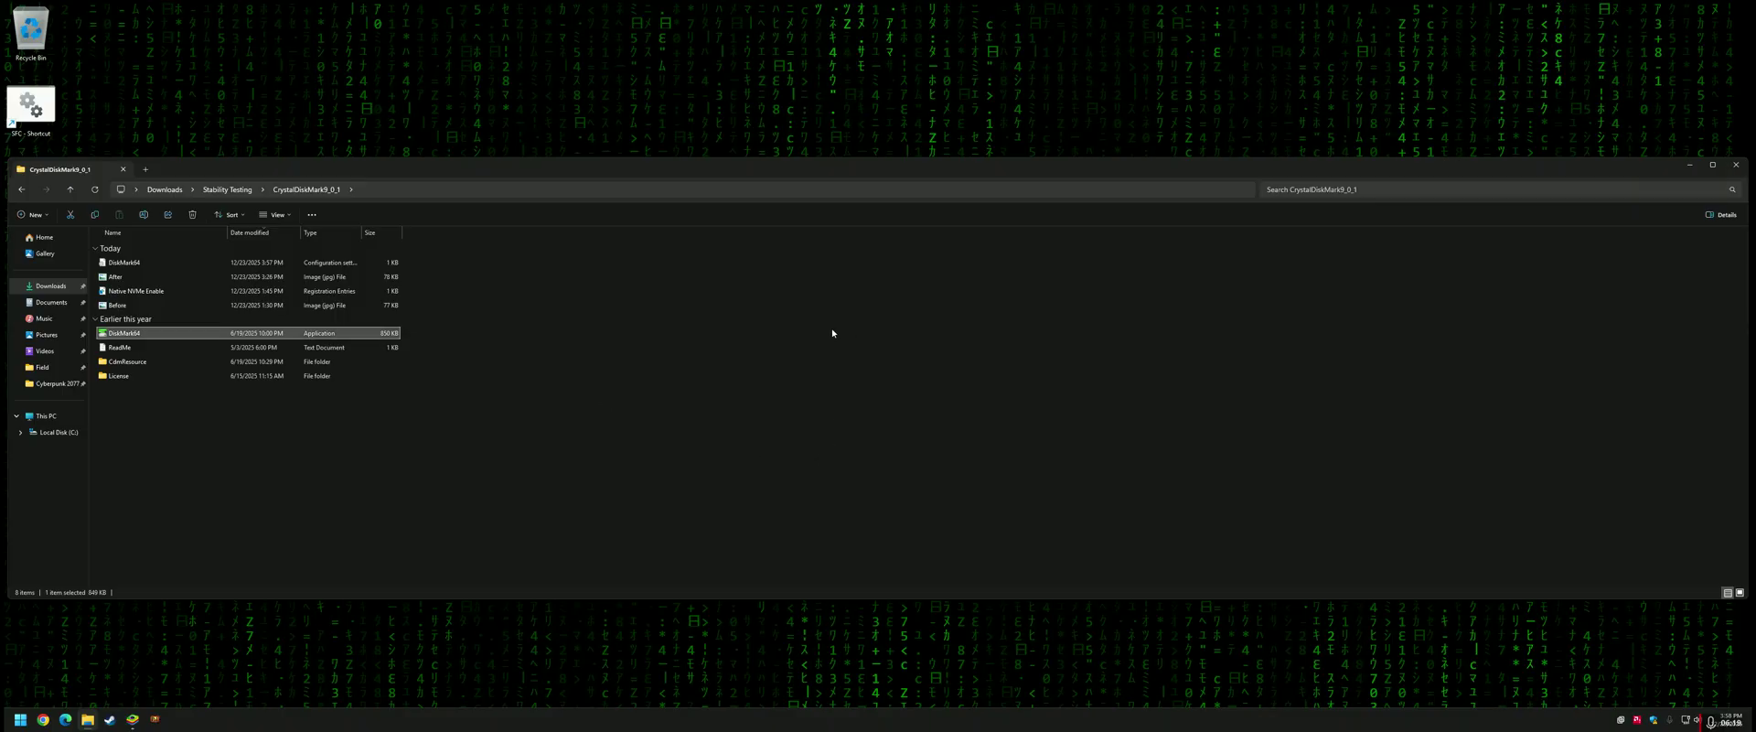
pyautogui.click(1695, 164)
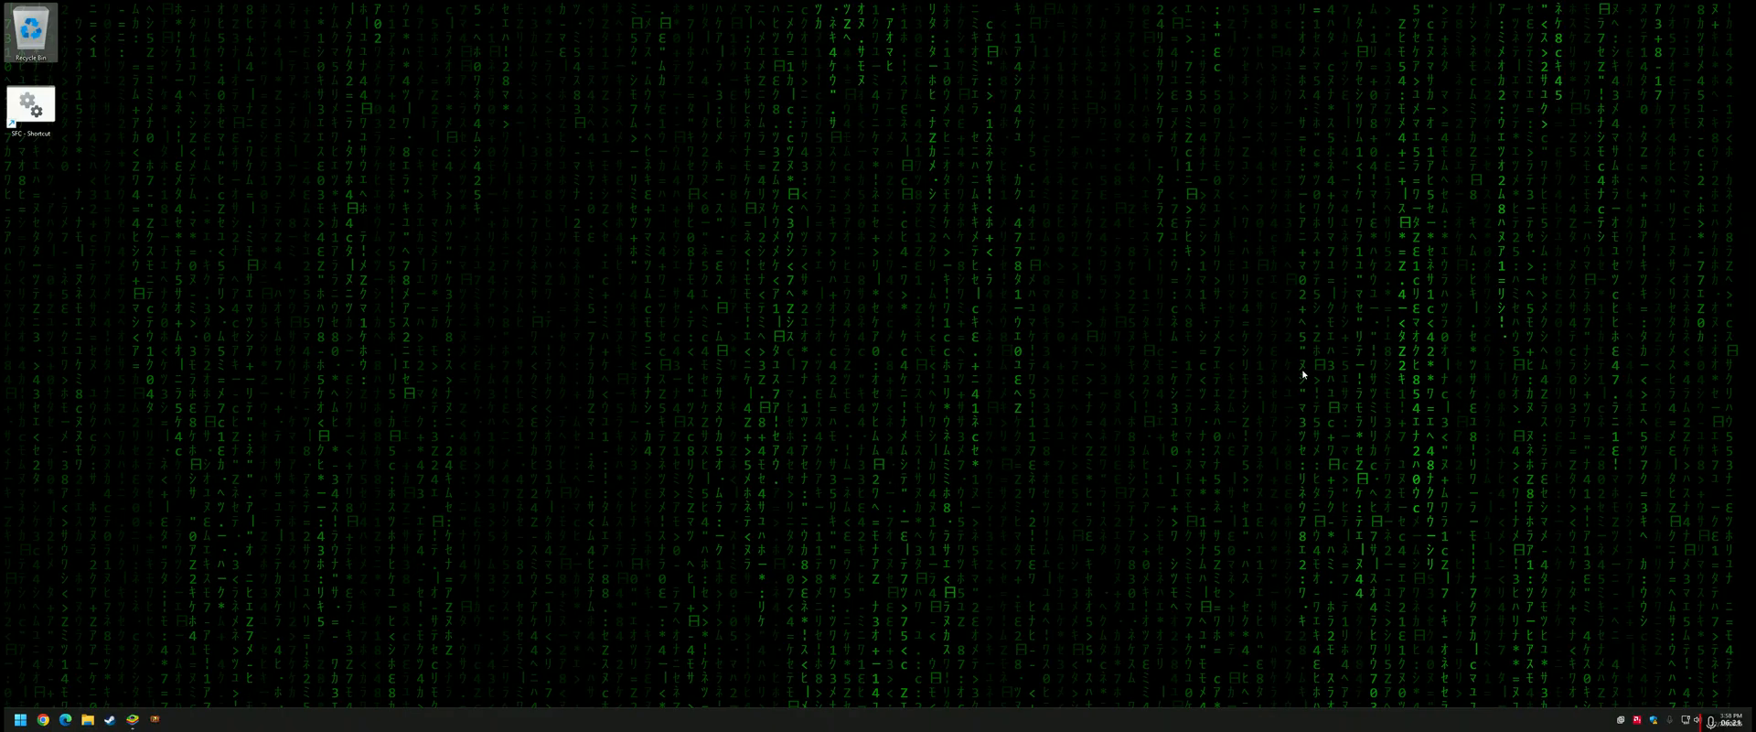